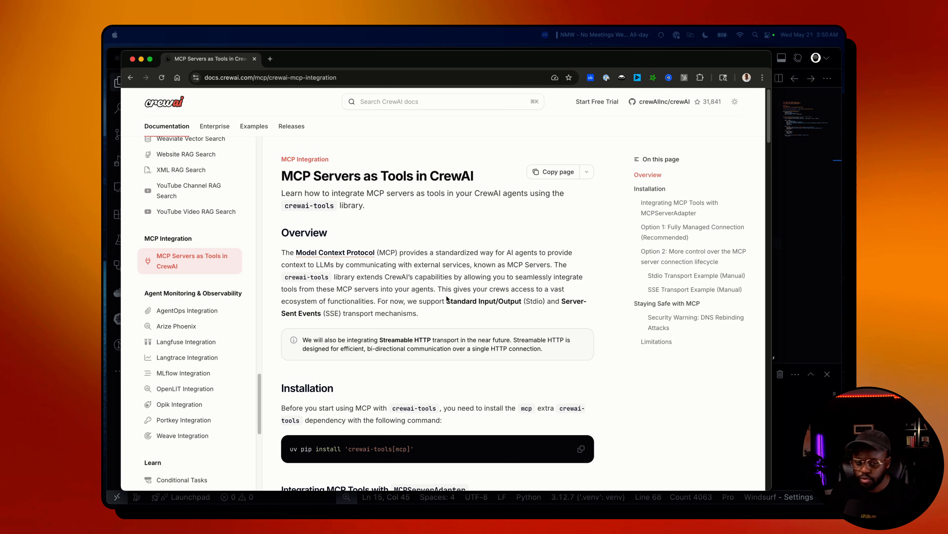
Scroll through stdio_client_demo.py to reach the StdioServerParameters block launching servers/math_server.py.
scroll("down", 3)
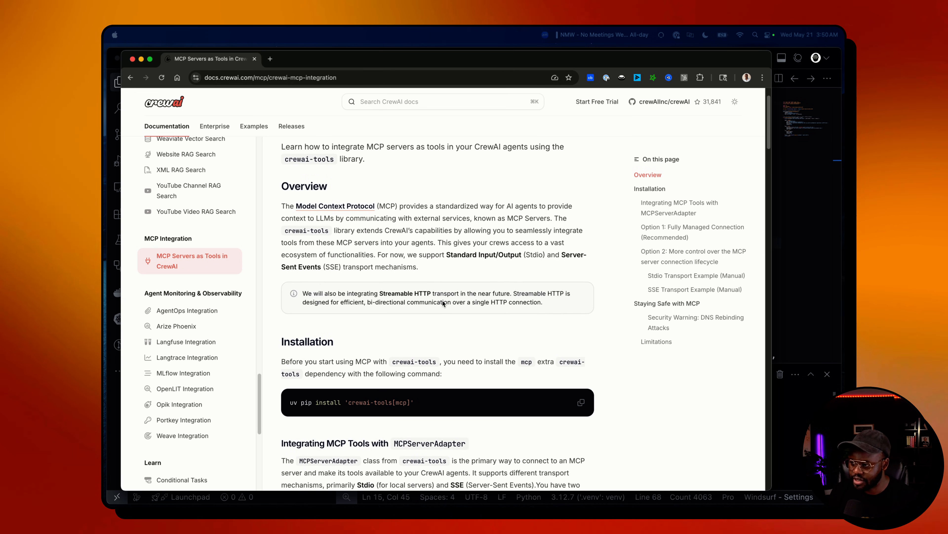
mouse_move(440, 301)
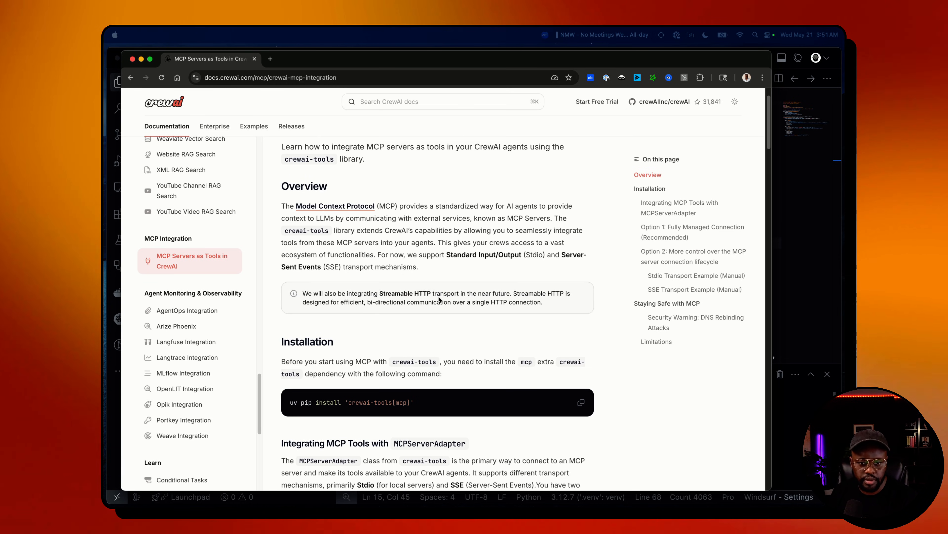
mouse_move(453, 296)
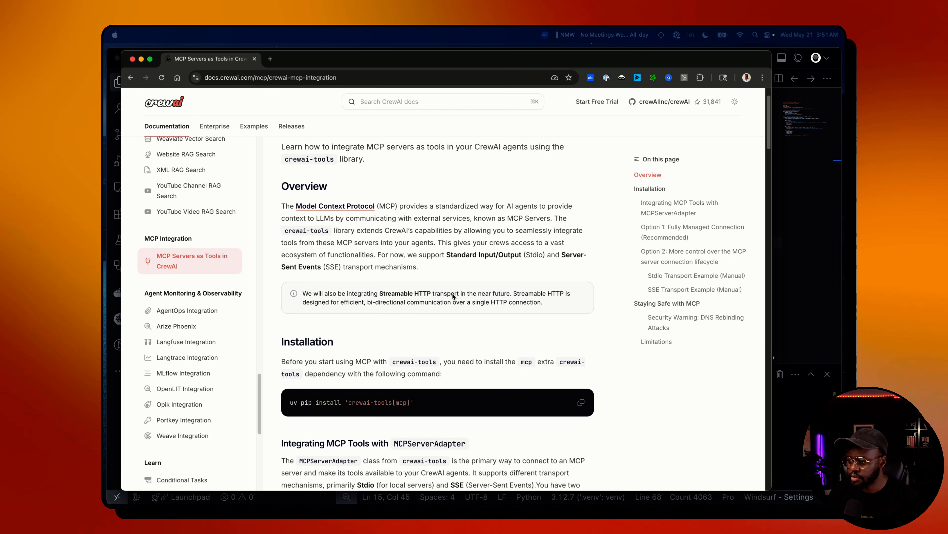
scroll("down", 3)
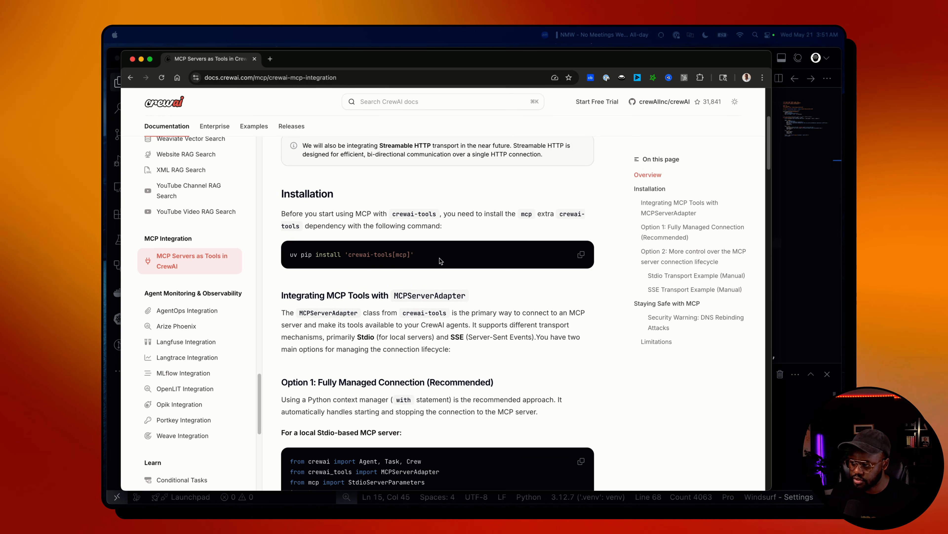
left_click_drag(344, 254, 415, 254)
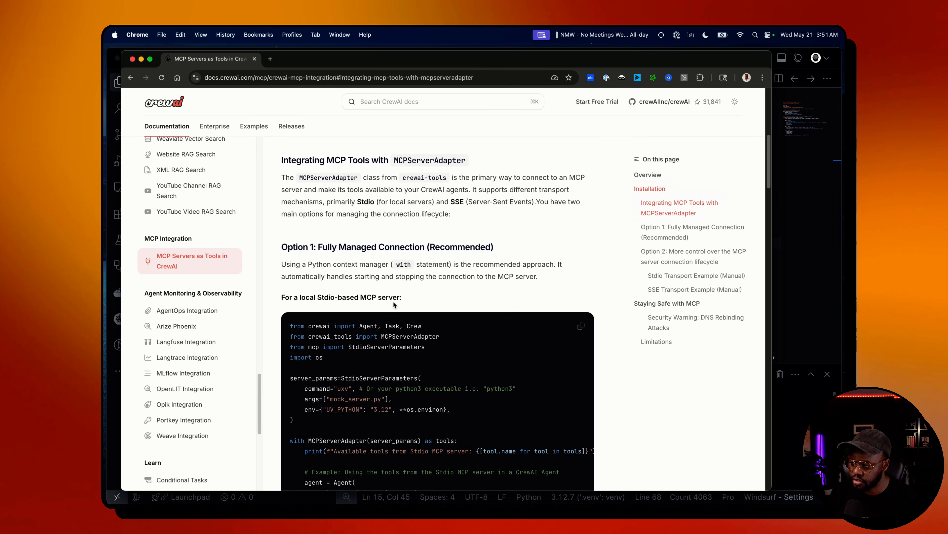
scroll("down", 3)
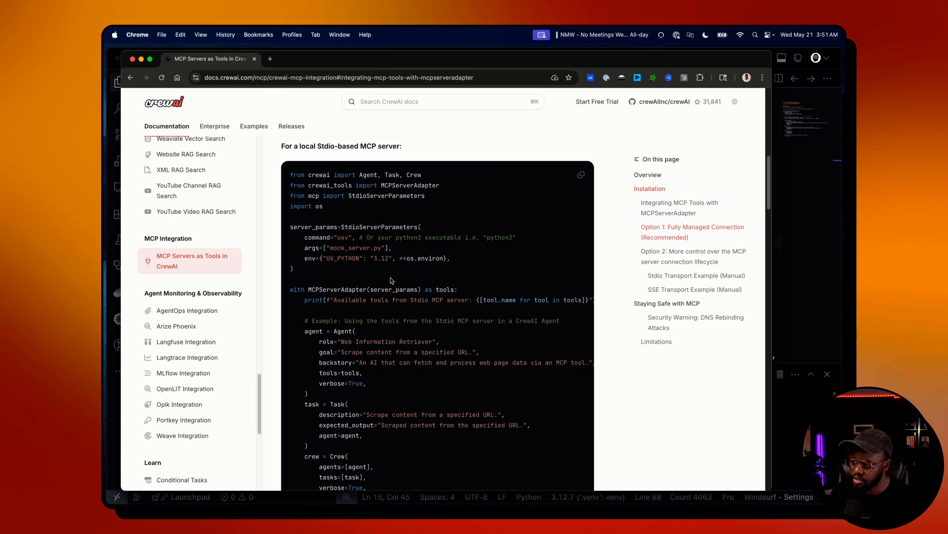
scroll("down", 3)
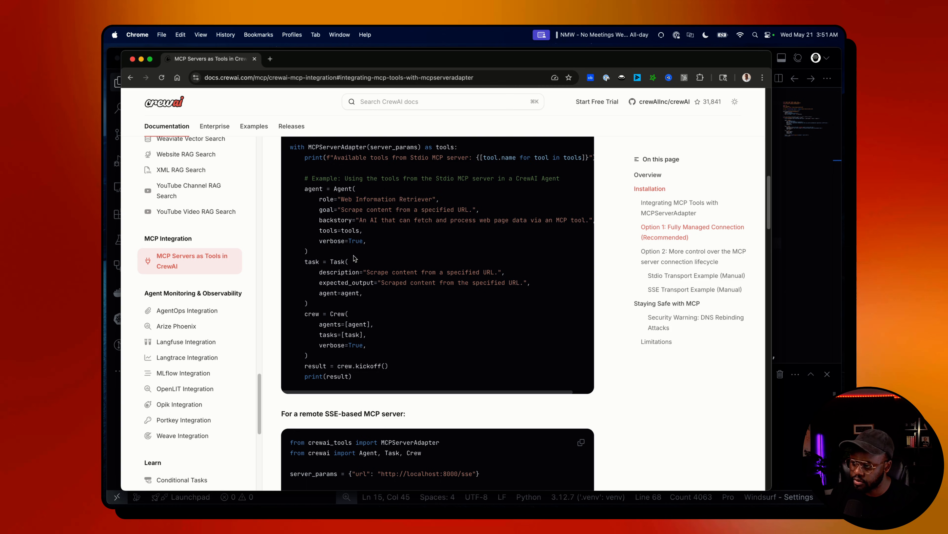
scroll("down", 3)
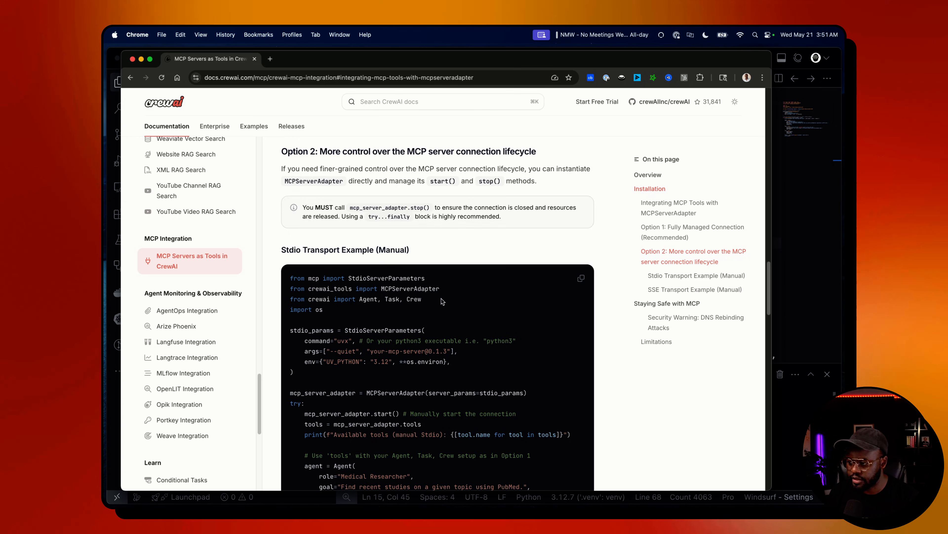
scroll("down", 3)
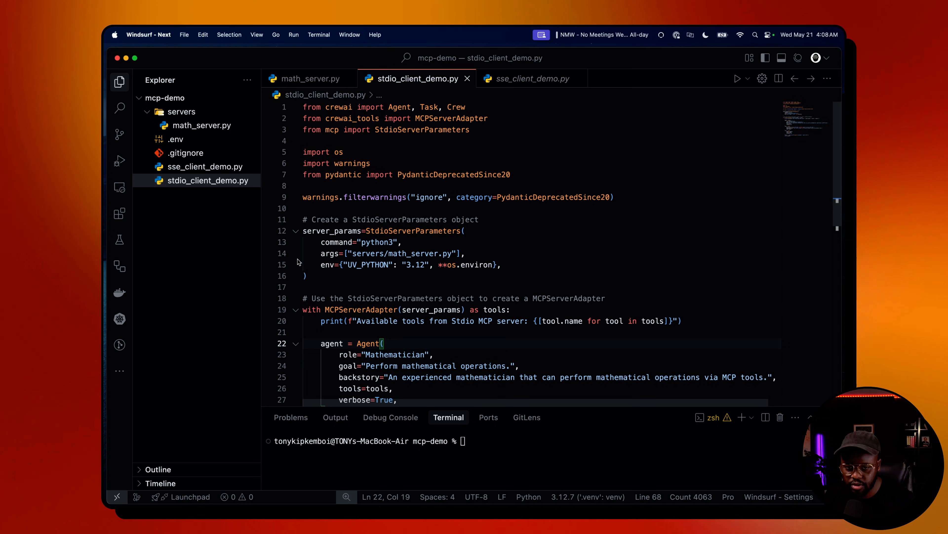
mouse_move(574, 285)
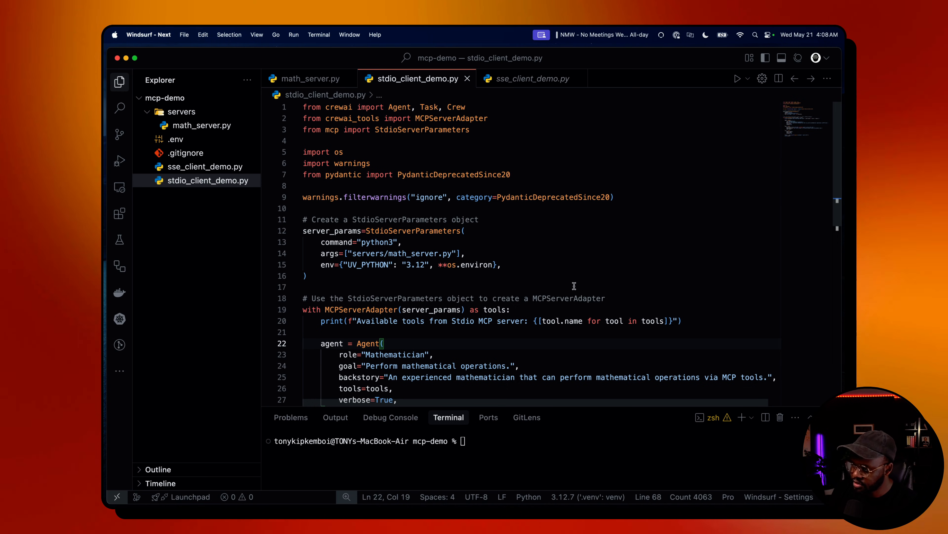
scroll("down", 3)
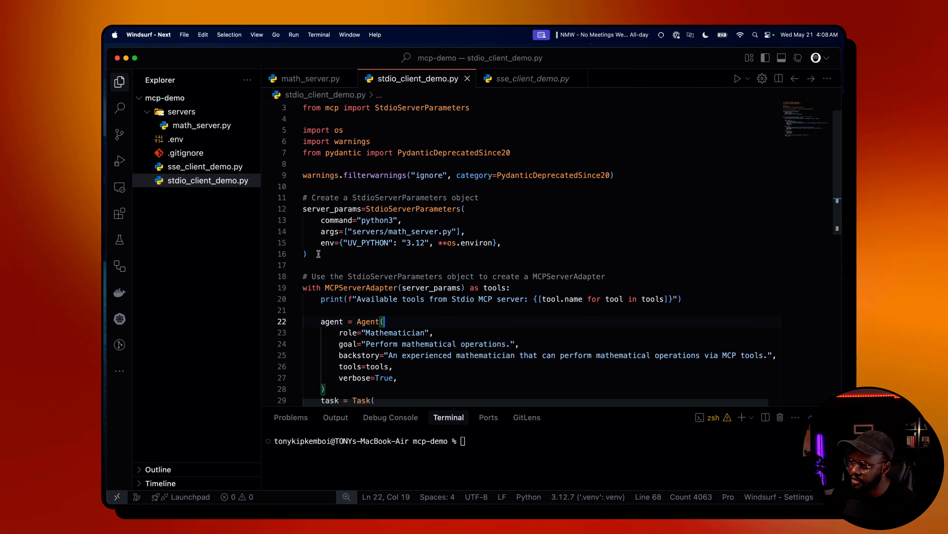
Highlight the server parameters block (lines 11–16) for review, then clear the selection.
left_click_drag(305, 197, 323, 253)
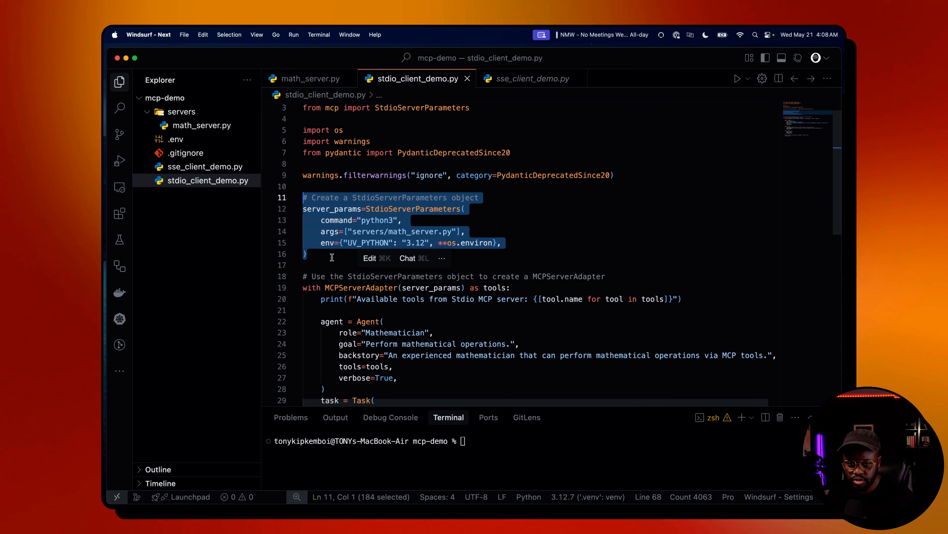
left_click(307, 78)
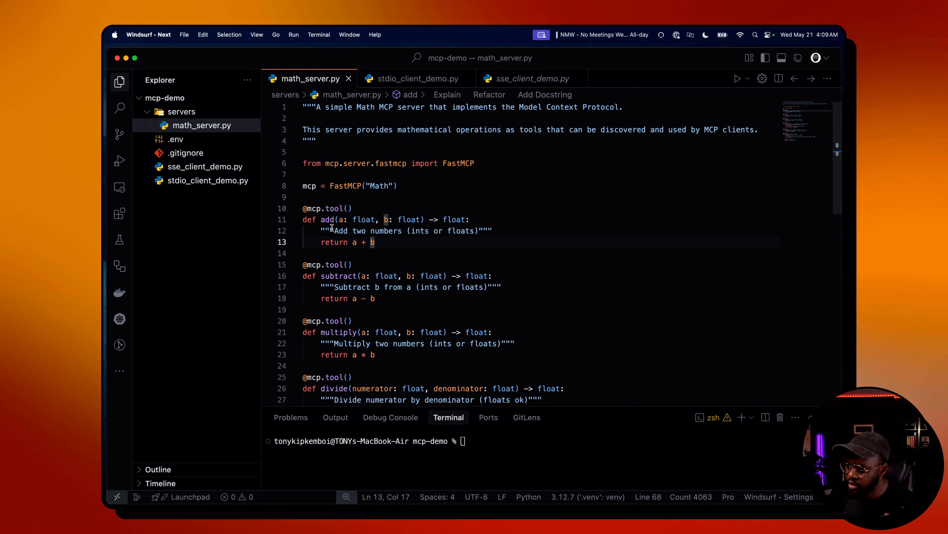
Scroll past the power and sqrt tools in math_server.py and return to stdio_client_demo.py.
scroll("down", 3)
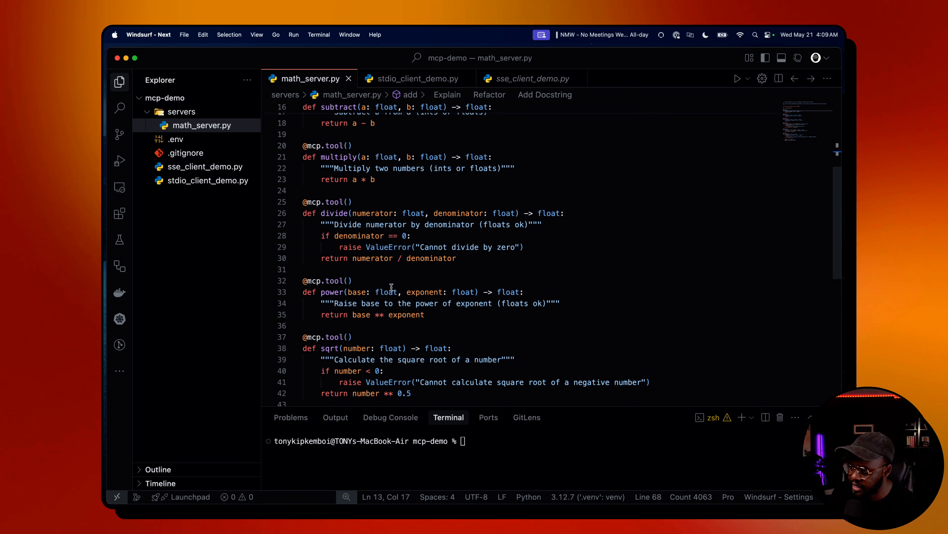
scroll("down", 3)
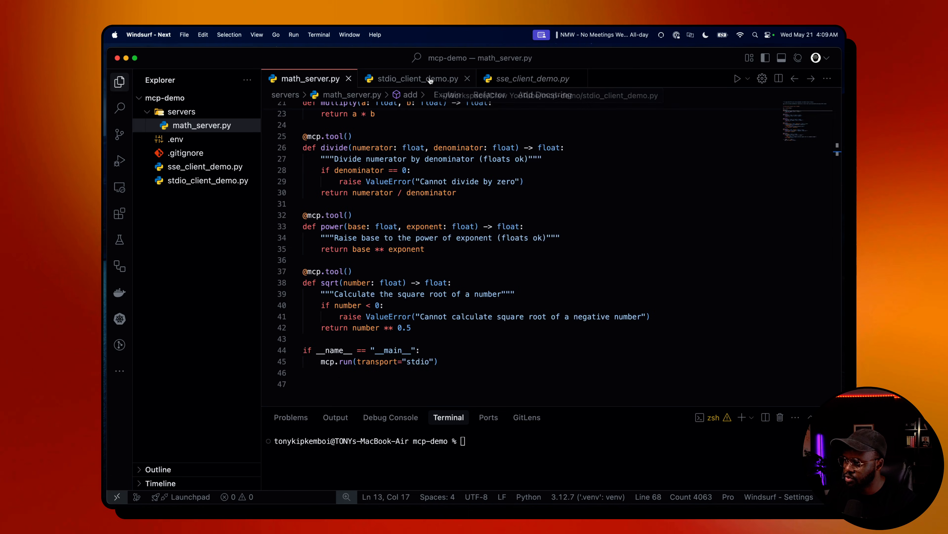
left_click(414, 78)
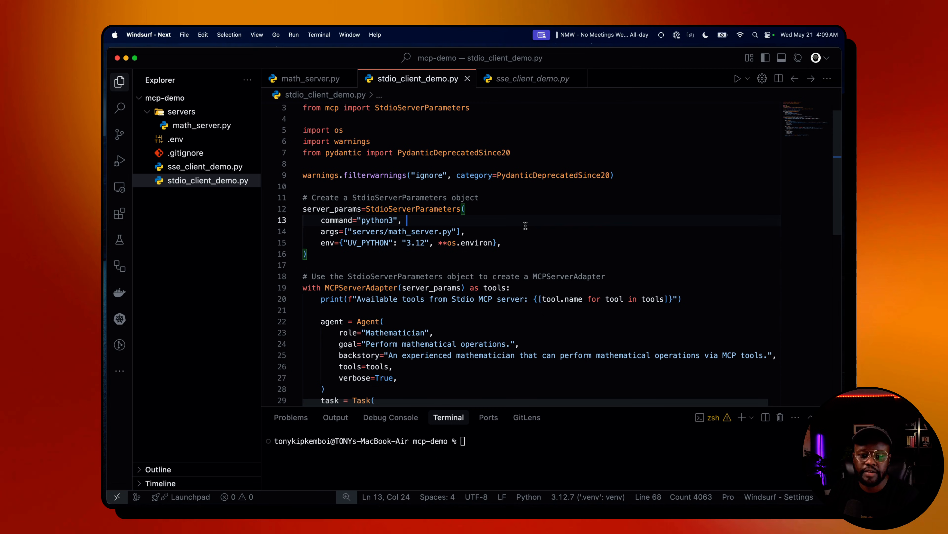
mouse_move(445, 165)
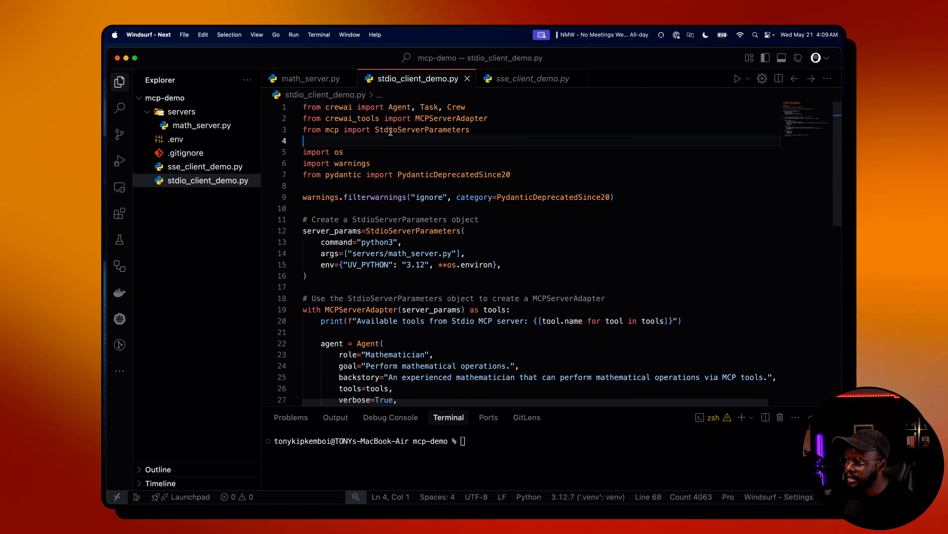
Change the MCPServerAdapter import to come from crewai_tools.adapters.mcp_adapter.
left_click_drag(302, 118, 469, 130)
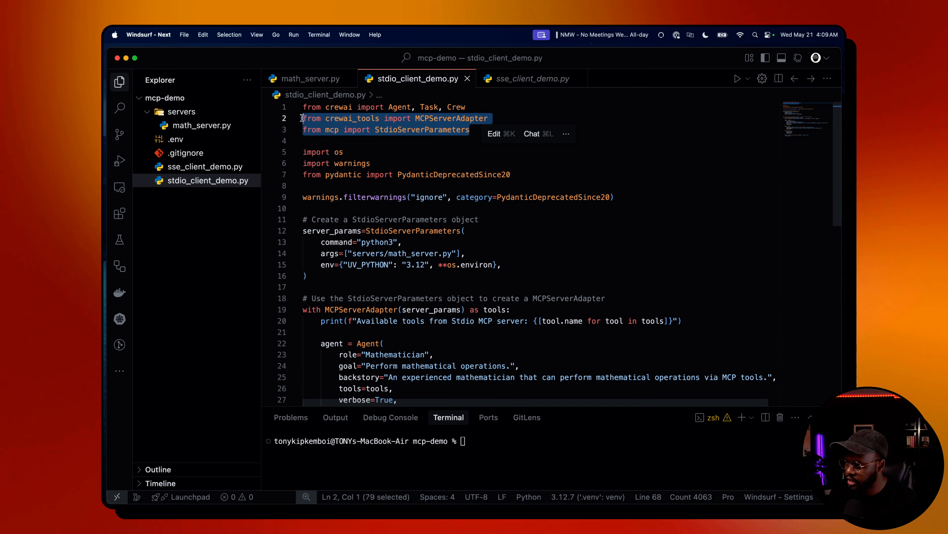
mouse_move(392, 108)
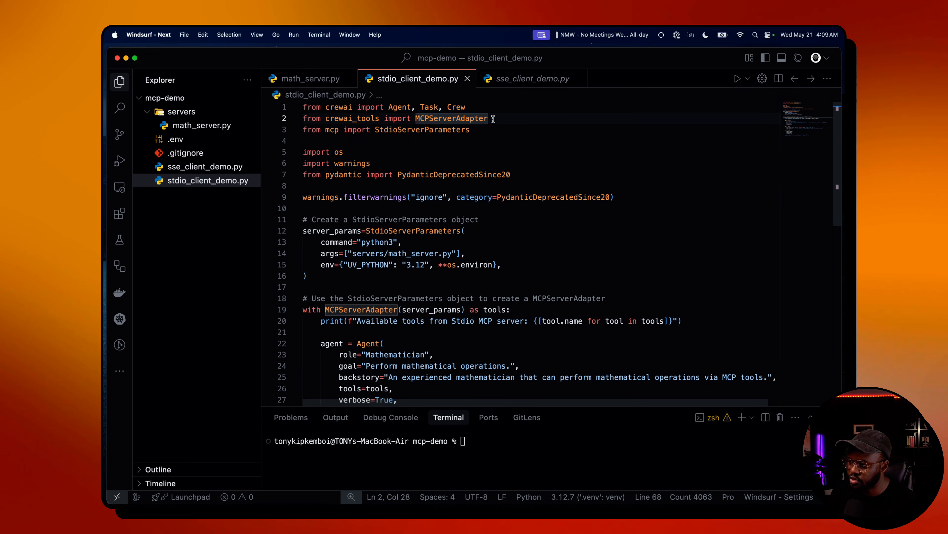
type(".adapters.mcp_adapter")
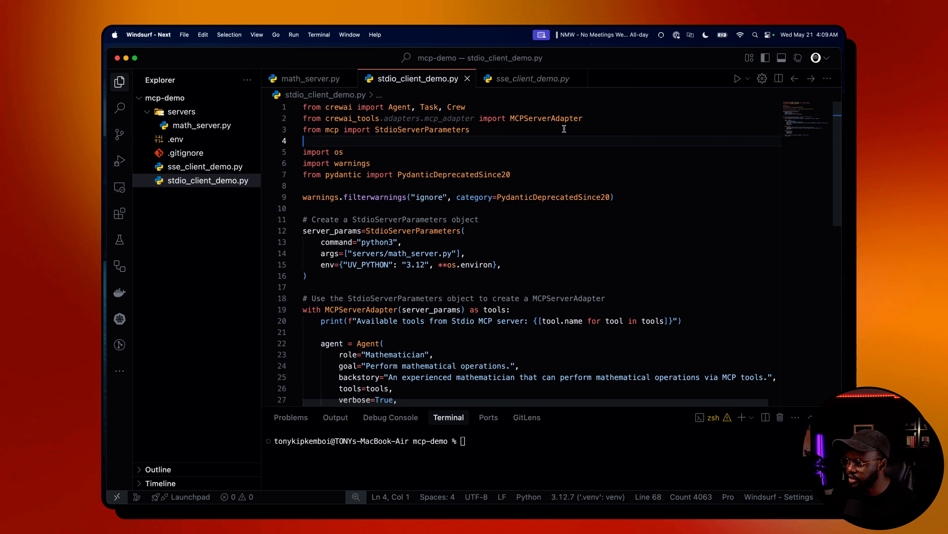
double_click(547, 118)
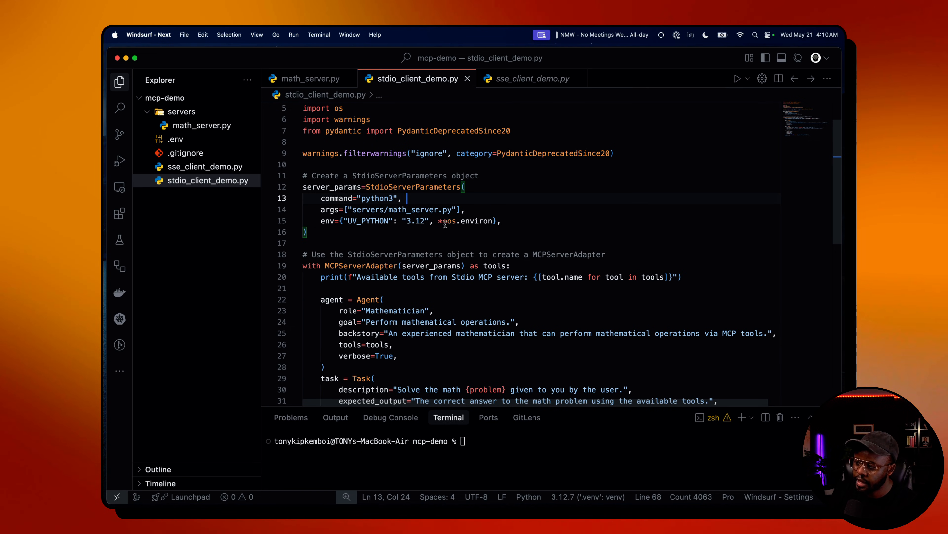
mouse_move(481, 221)
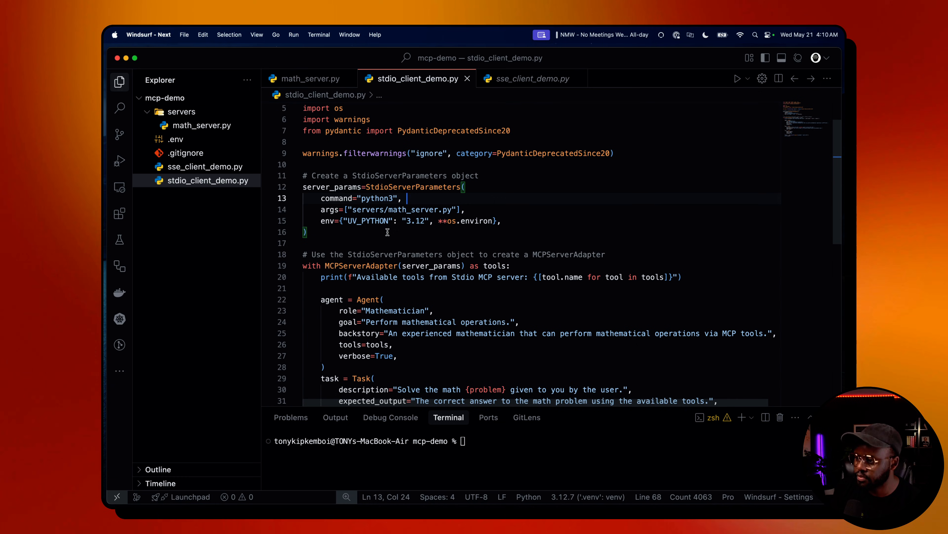
scroll("down", 3)
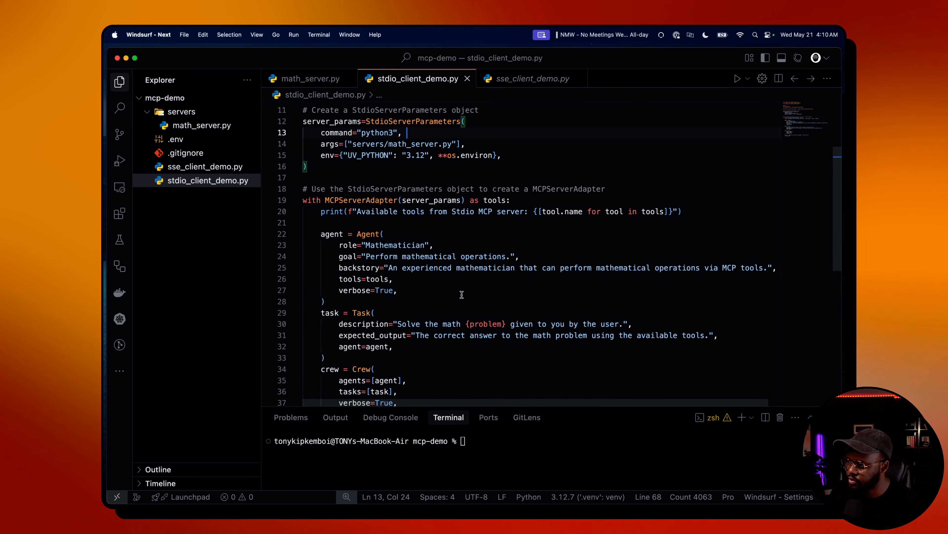
mouse_move(393, 200)
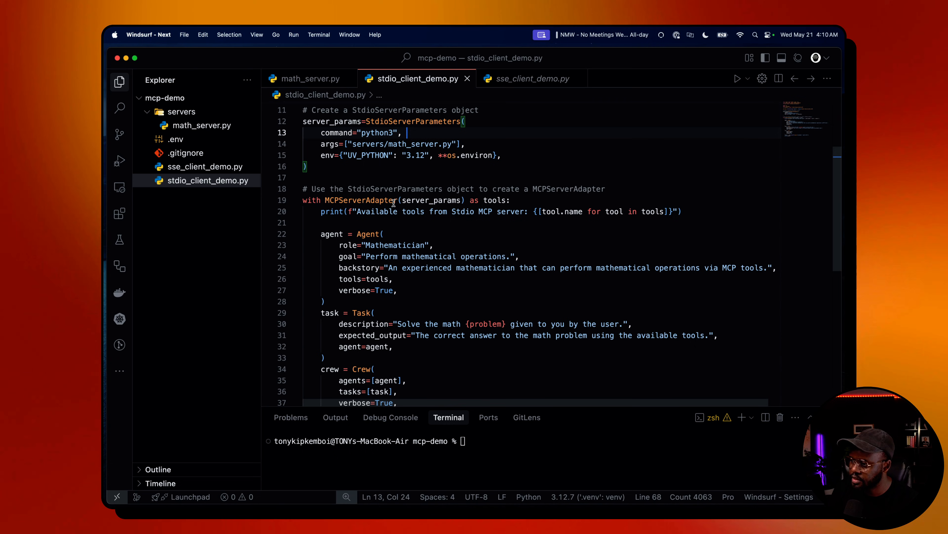
mouse_move(416, 200)
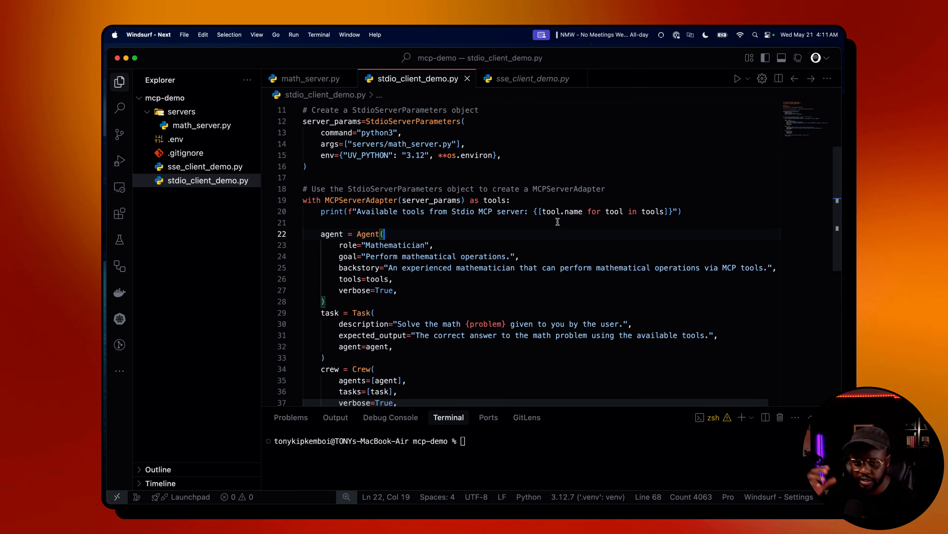
mouse_move(549, 223)
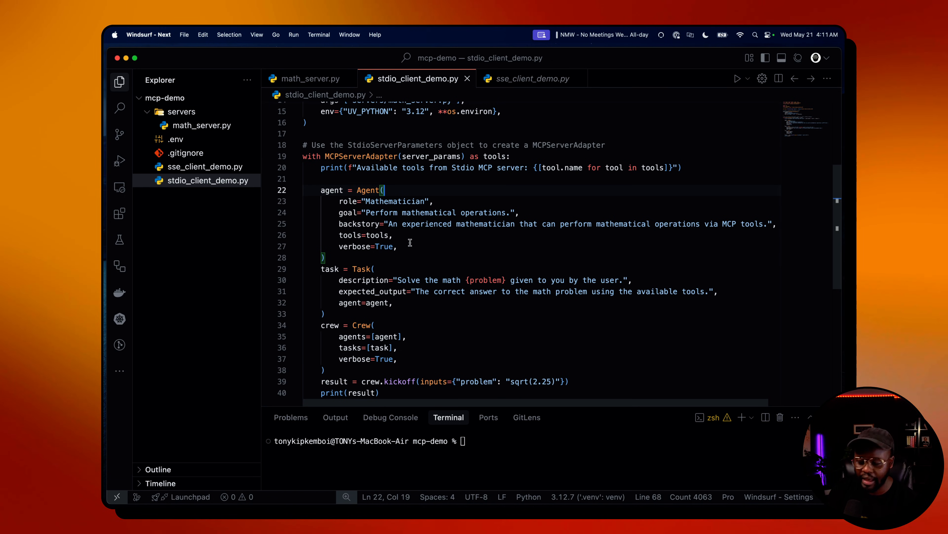
mouse_move(191, 92)
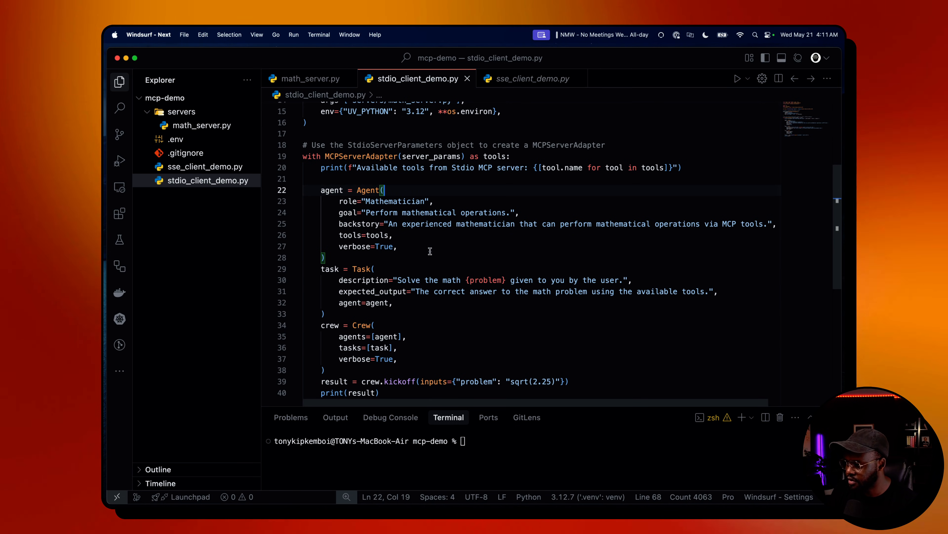
mouse_move(305, 242)
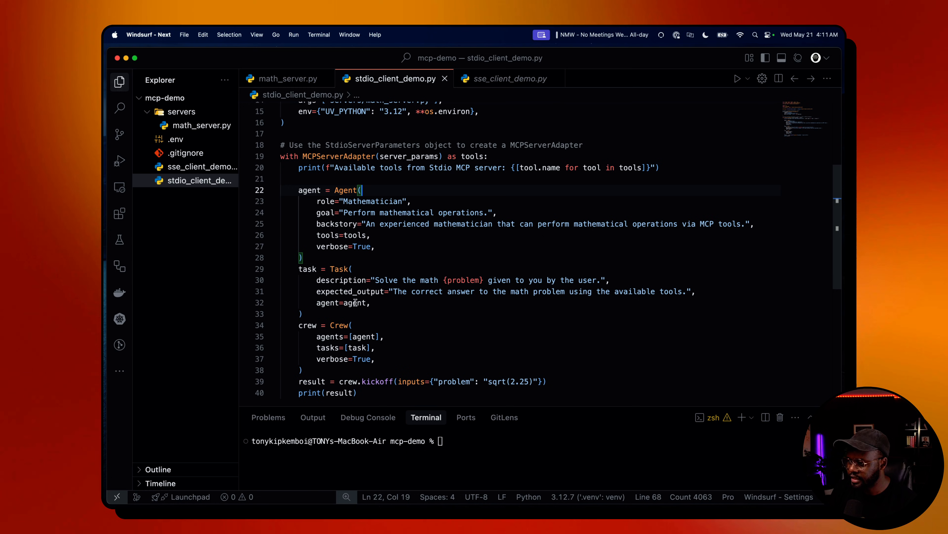
scroll("down", 3)
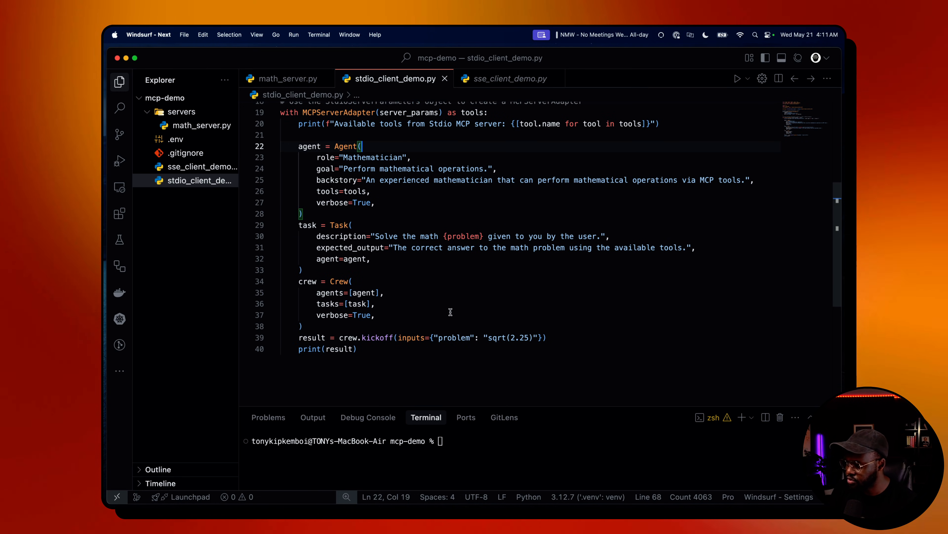
mouse_move(455, 229)
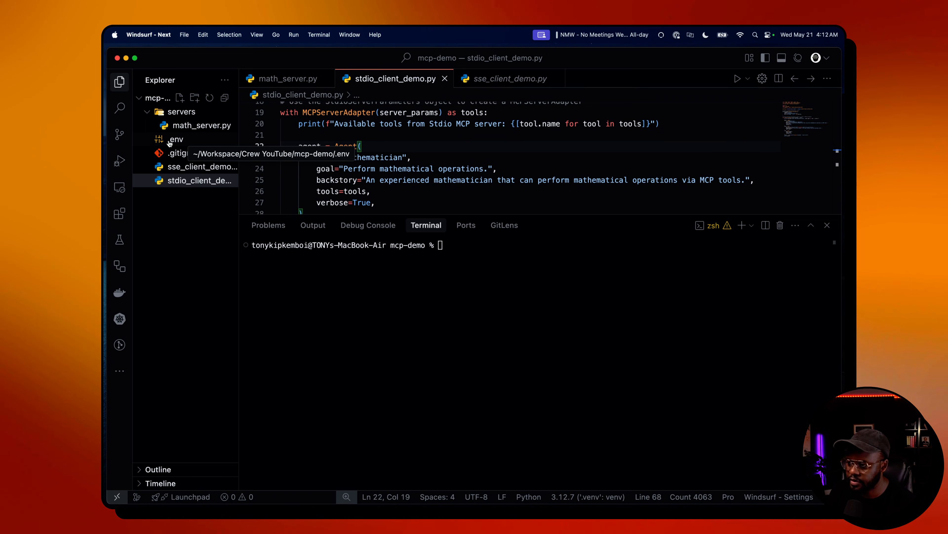
mouse_move(455, 273)
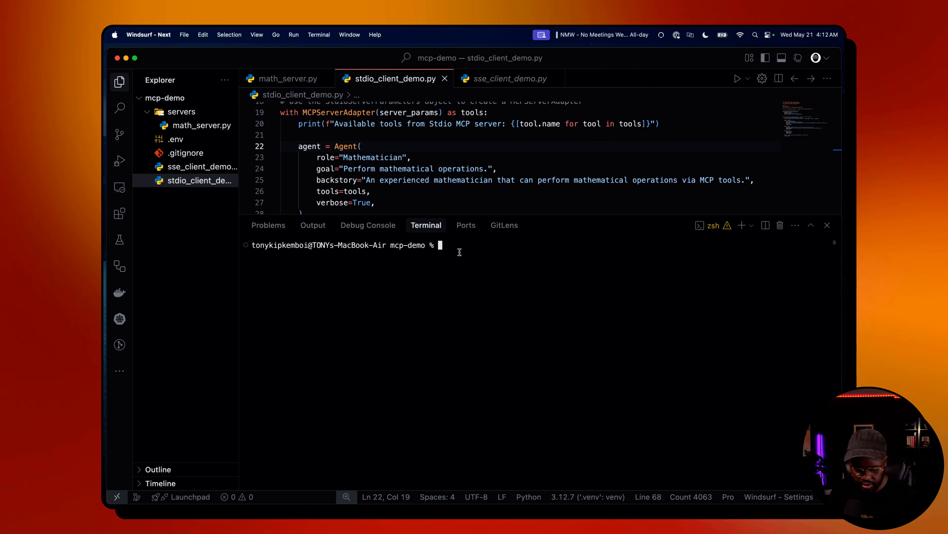
Create and activate a .venv virtual environment, then install 'crewai-tools[mcp]' with uv pip.
type("python3 stdio_client_demo.py")
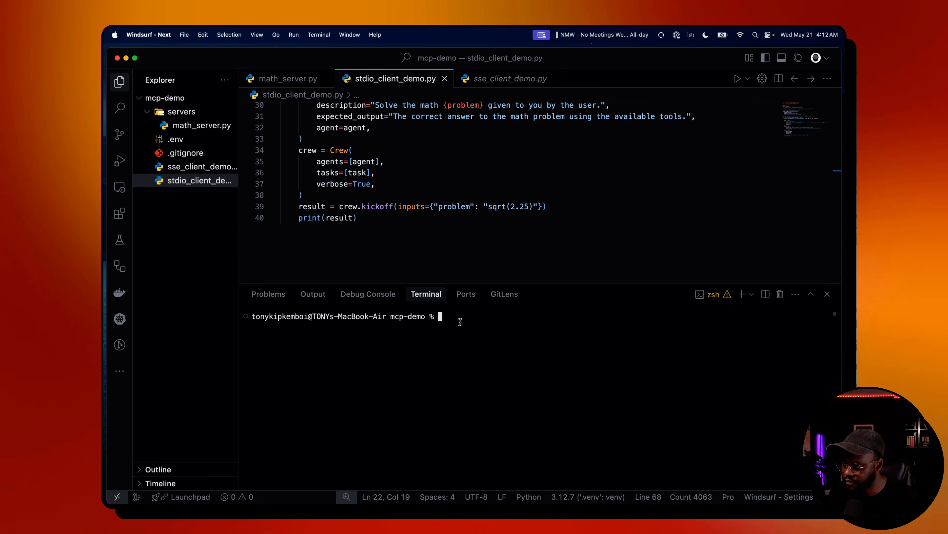
type("python3 -m venv .ven")
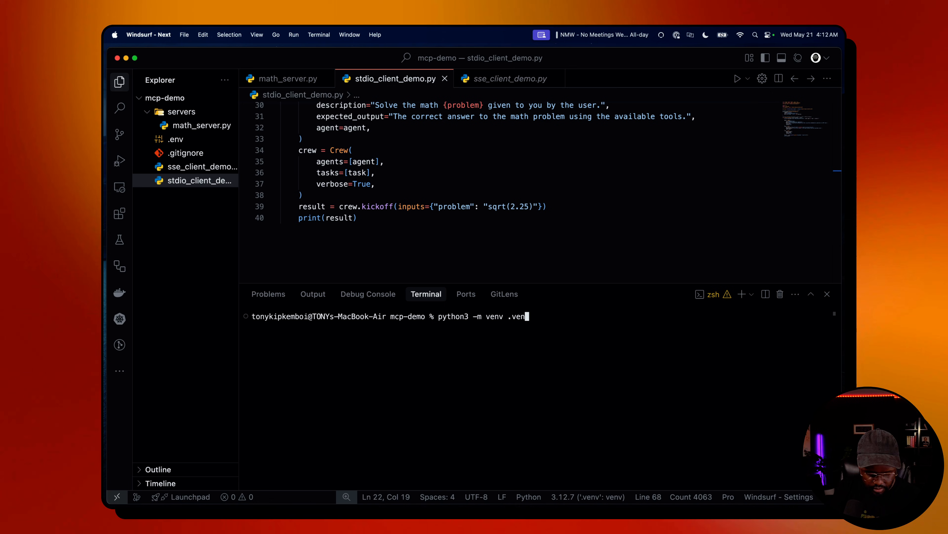
type("&& source .venv/bin/activate")
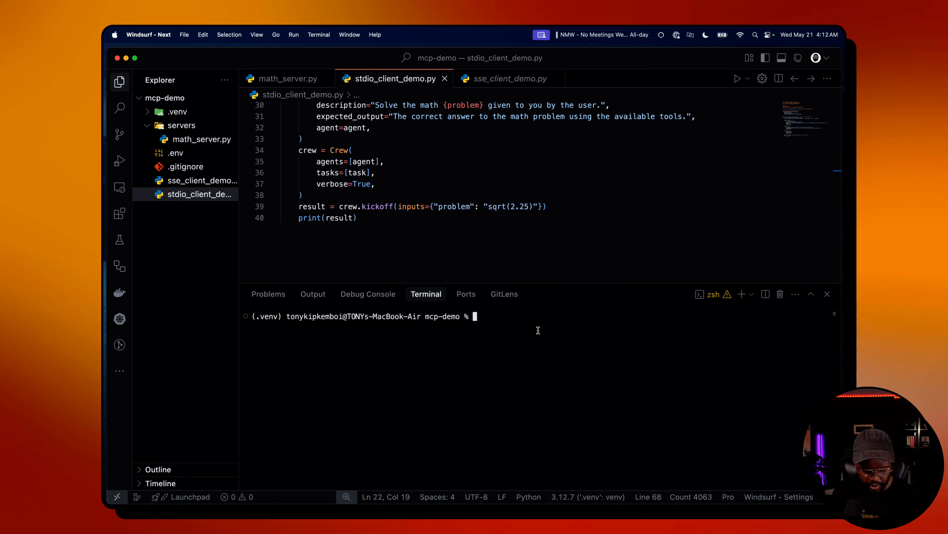
type("uv pip install 'crewai-tools[mcp]'")
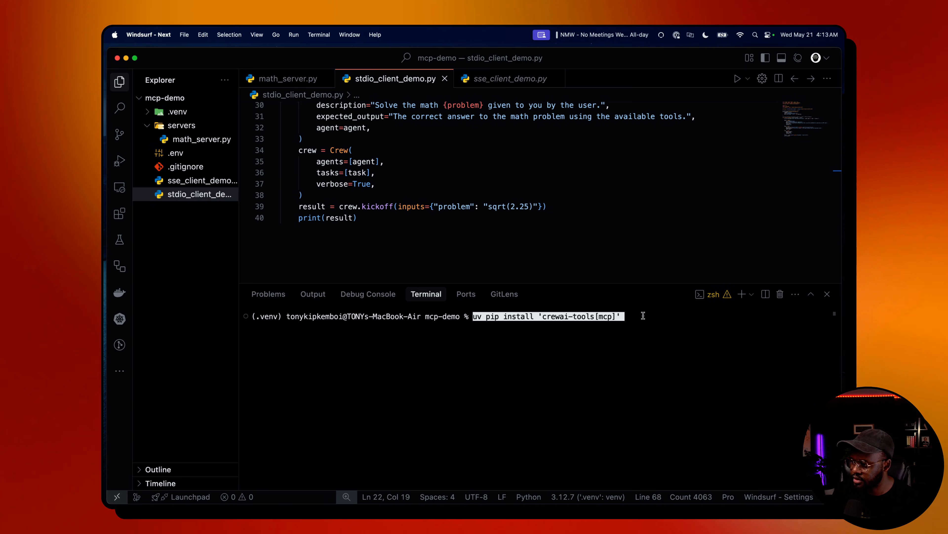
key("Return")
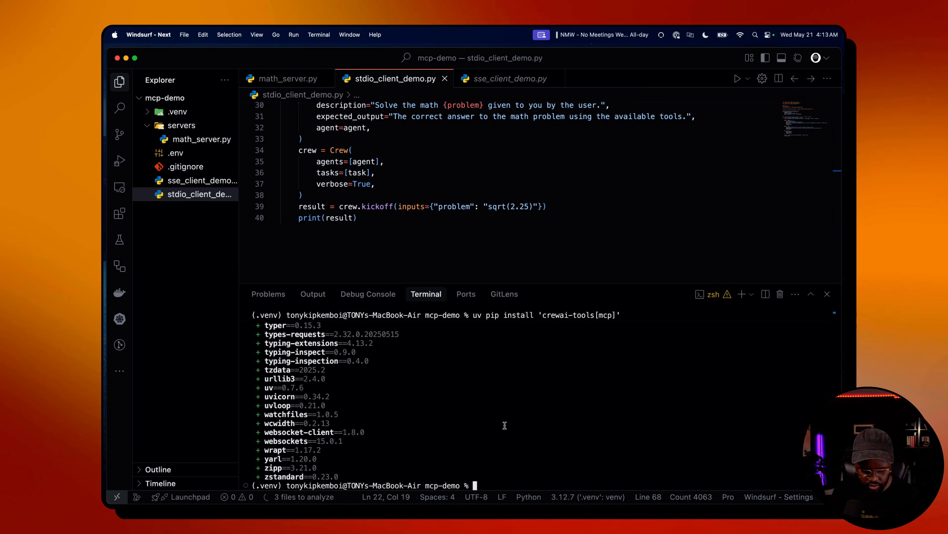
Clear the terminal, run stdio_client_demo.py and check the crew returns 1.5 for sqrt(2.25).
type("cvlear")
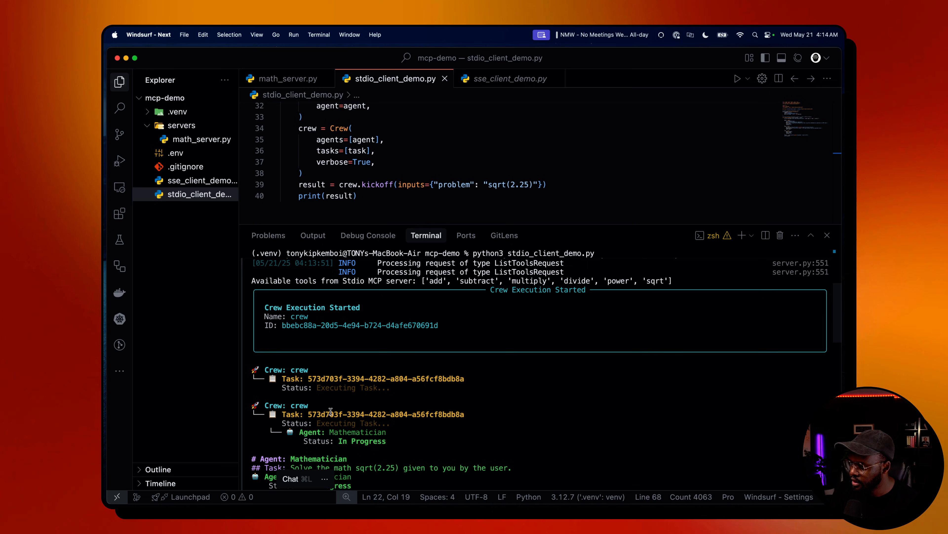
mouse_move(481, 293)
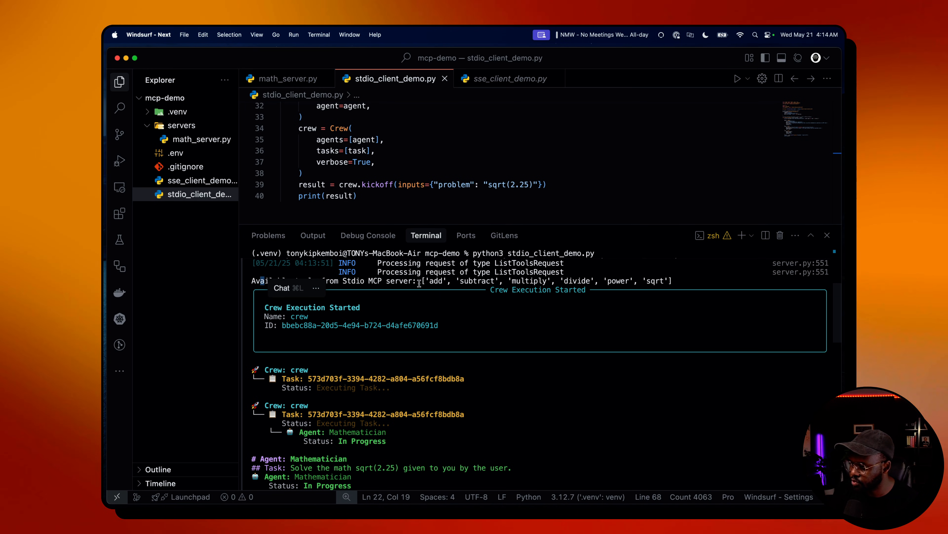
double_click(435, 281)
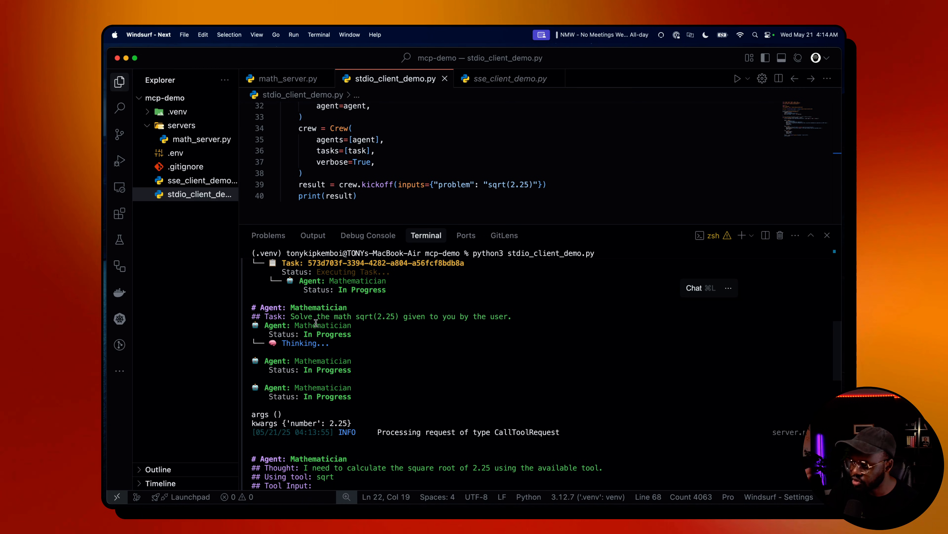
scroll("down", 3)
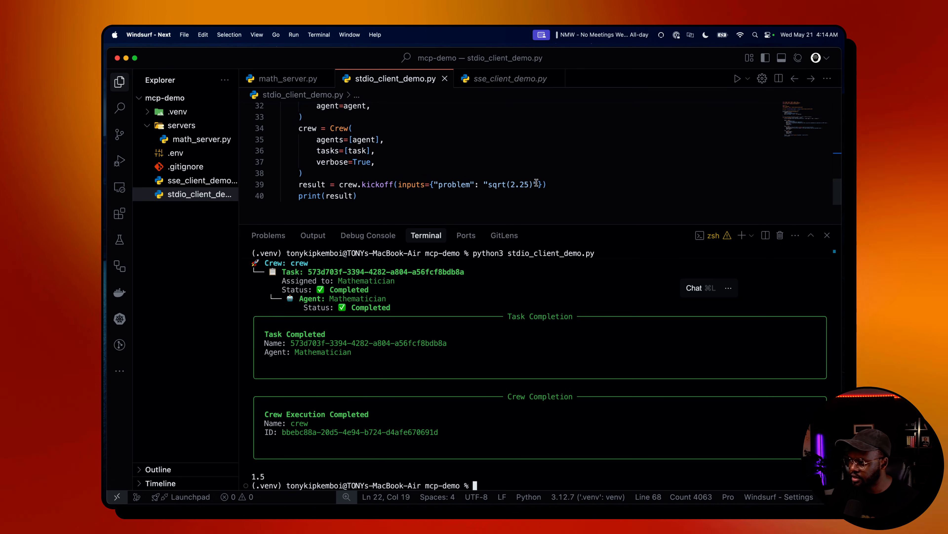
double_click(533, 184)
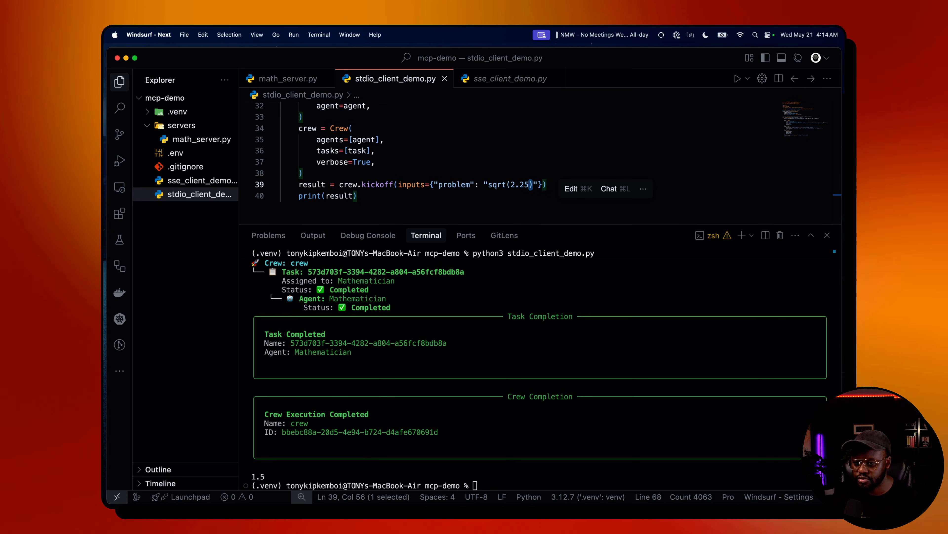
Change the problem to power(2.25, 2) and rerun the script, which prints 5.0625.
type("power")
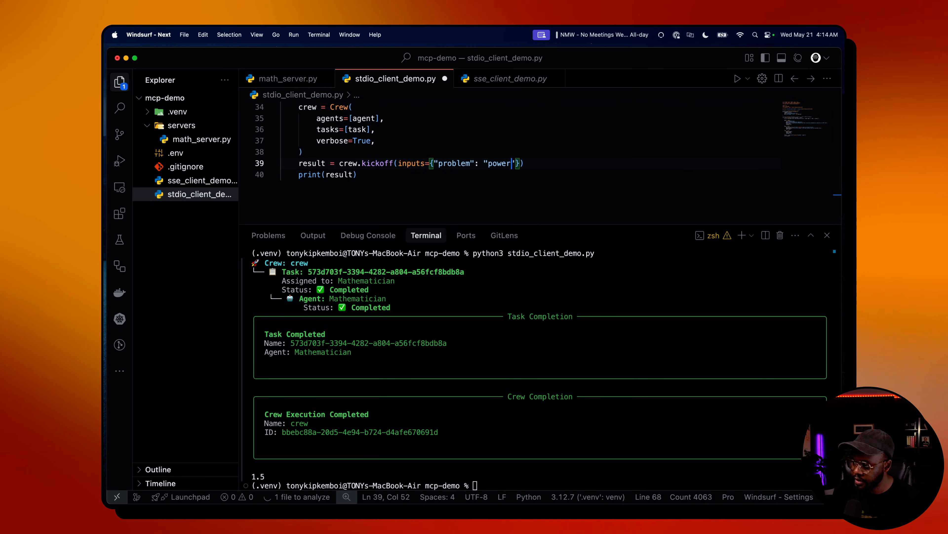
type("(2.25, 2")
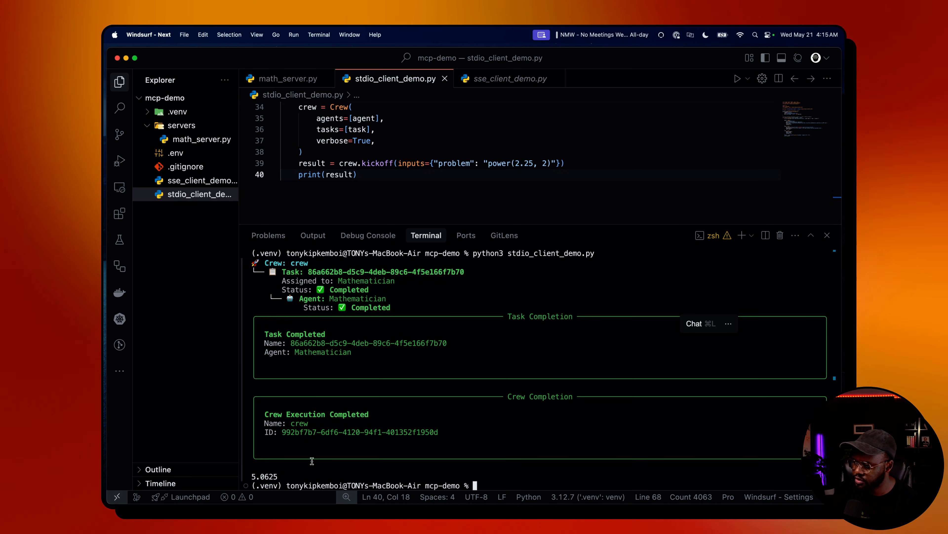
double_click(264, 476)
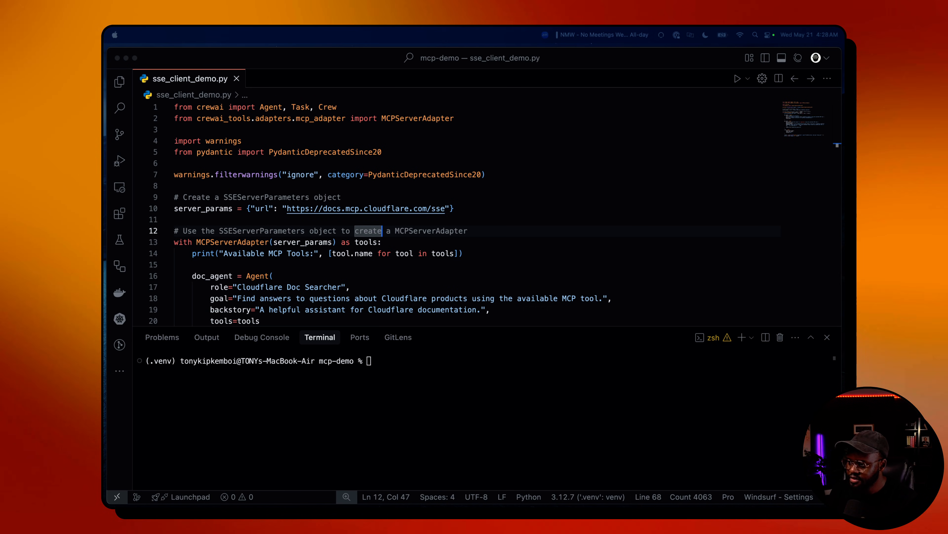
Review sse_client_demo.py and its Cloudflare docs SSE server URL.
left_click(452, 161)
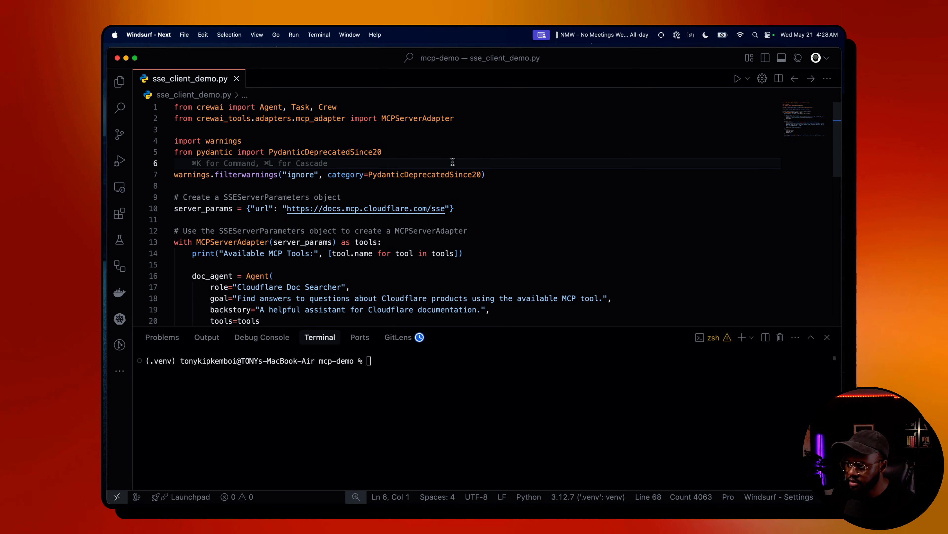
mouse_move(461, 118)
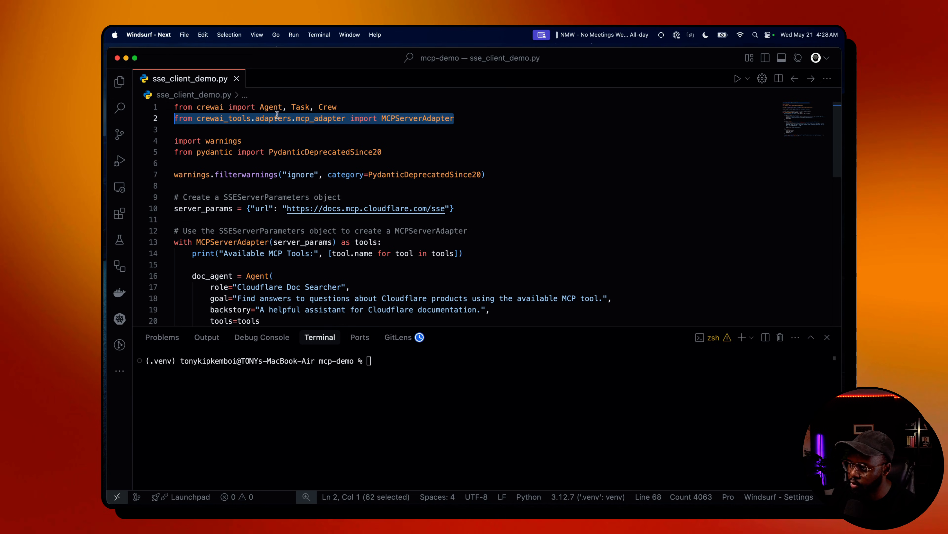
scroll("down", 3)
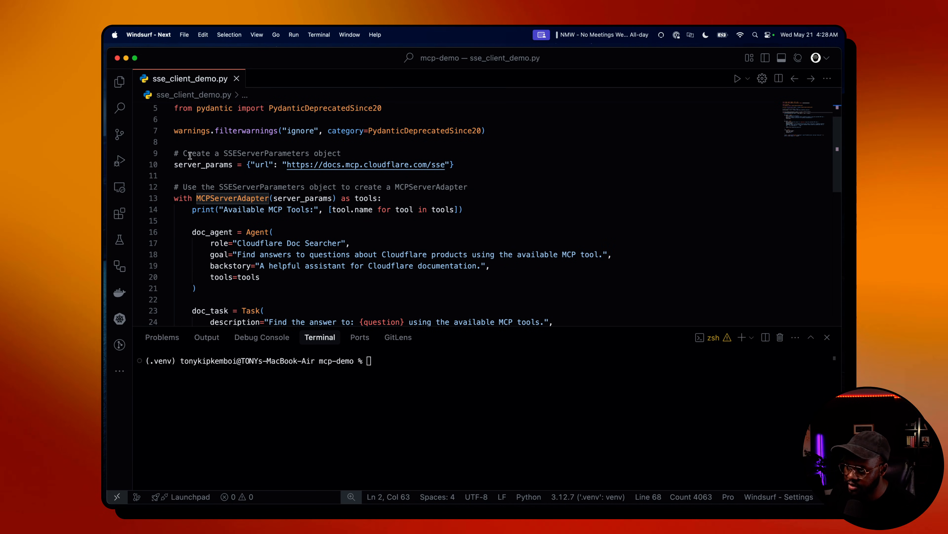
mouse_move(275, 160)
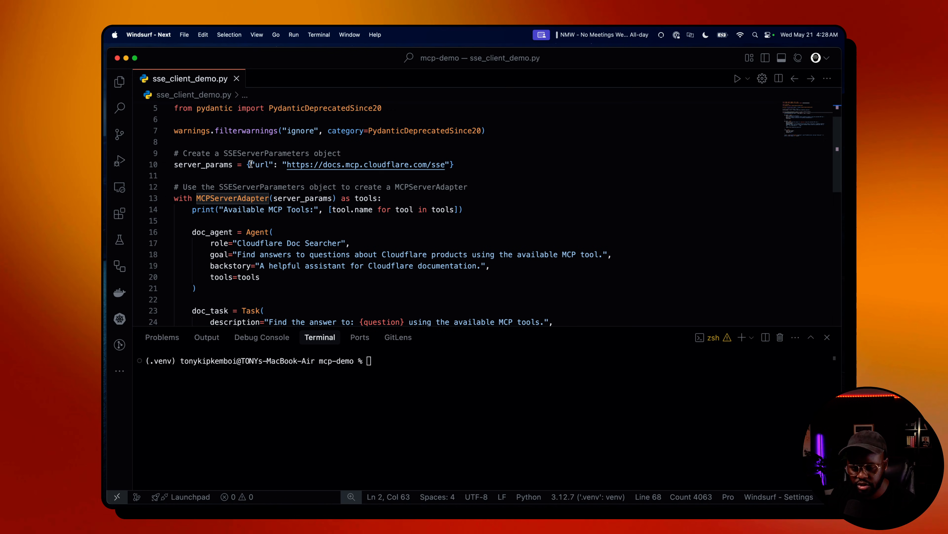
left_click_drag(342, 164, 444, 164)
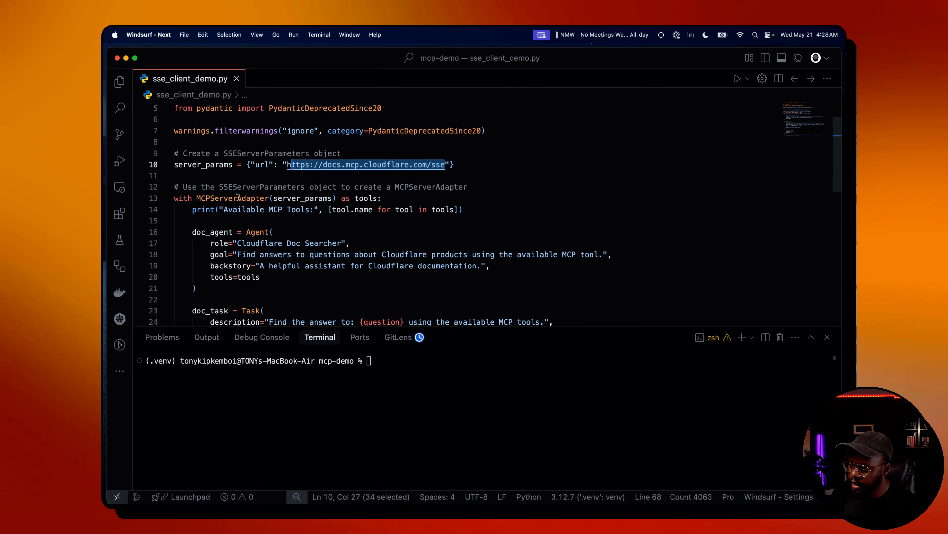
Scroll to the doc_agent definition and add a trailing comma and new line after tools=tools.
scroll("down", 3)
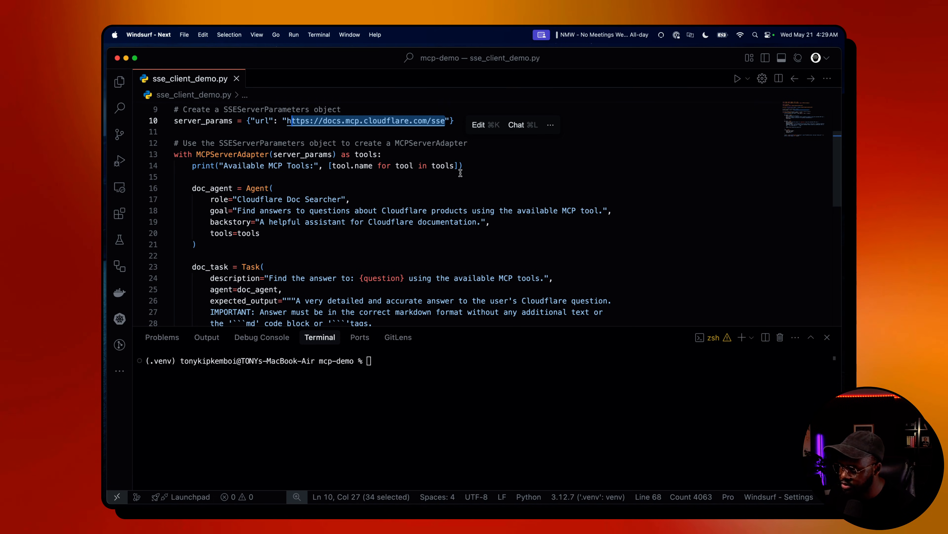
scroll("down", 3)
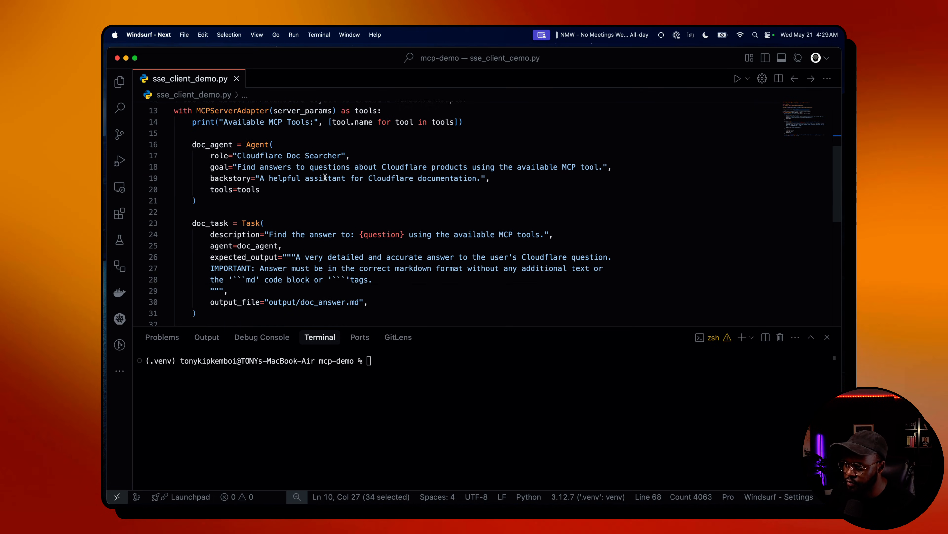
scroll("down", 3)
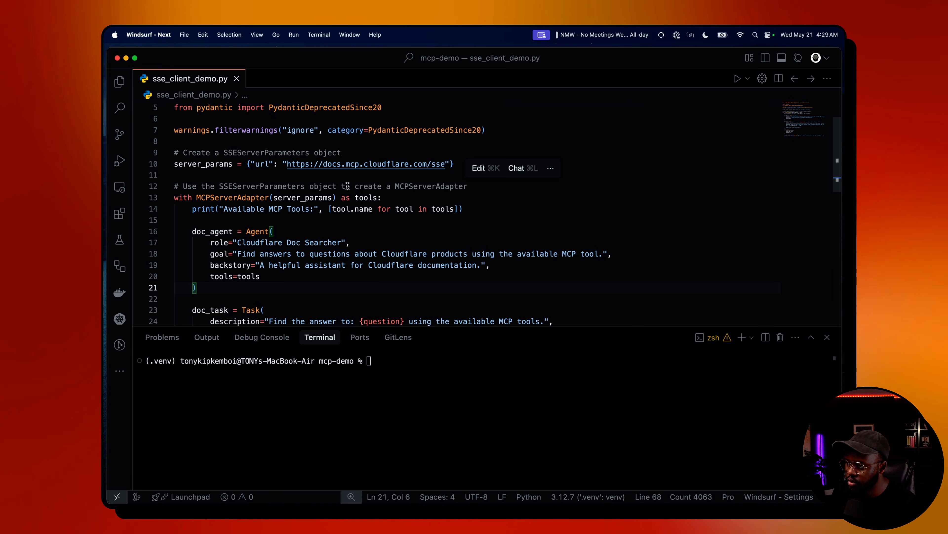
mouse_move(436, 164)
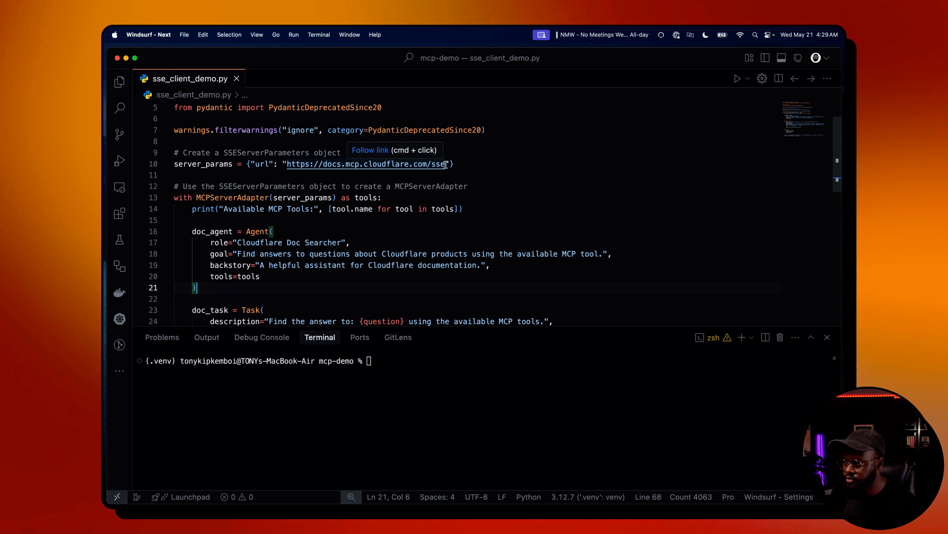
mouse_move(522, 196)
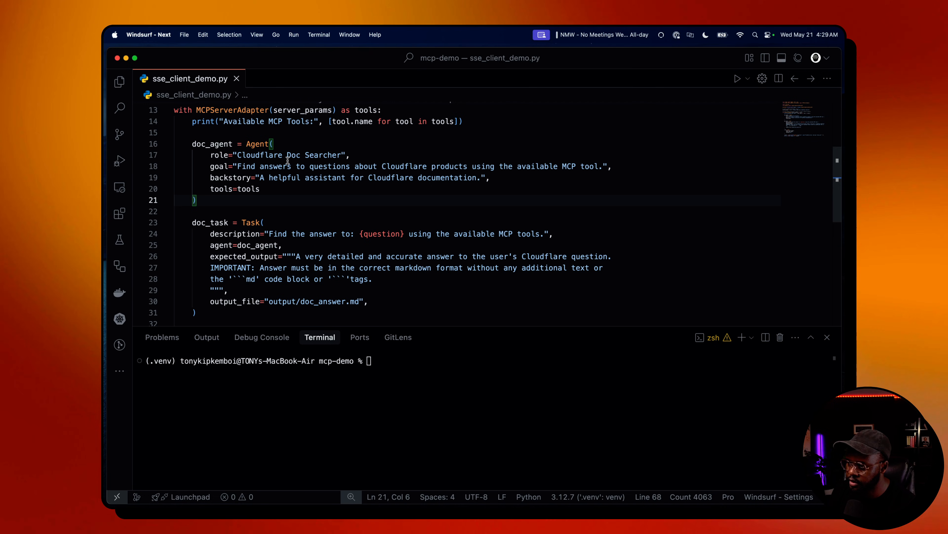
mouse_move(256, 167)
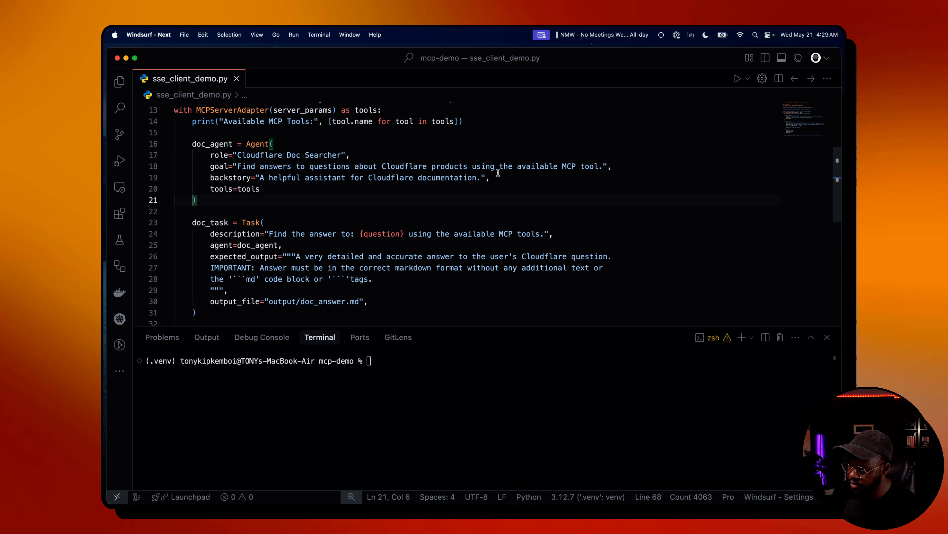
scroll("down", 3)
type(",")
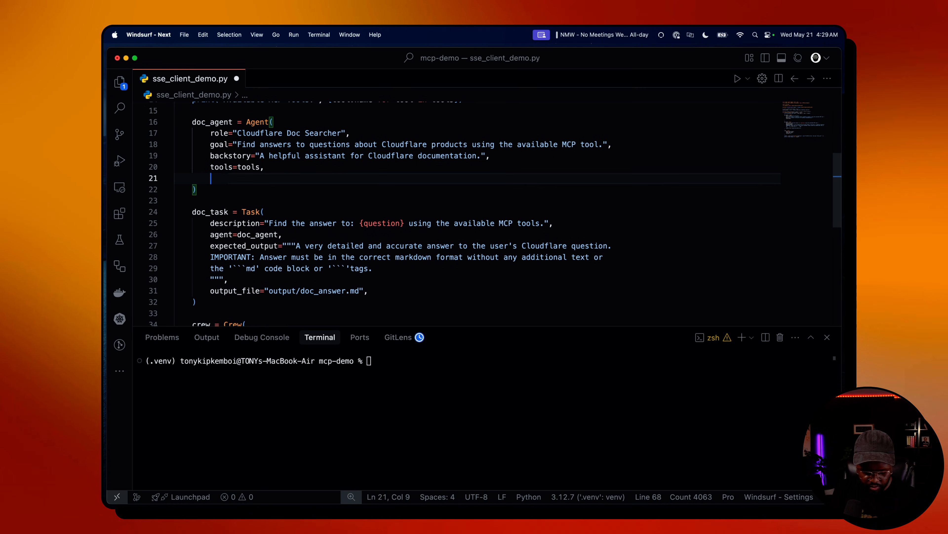
Set verbose=True on the Cloudflare Doc Searcher agent and launch python3 sse_client_demo.py.
type("verbose=True,")
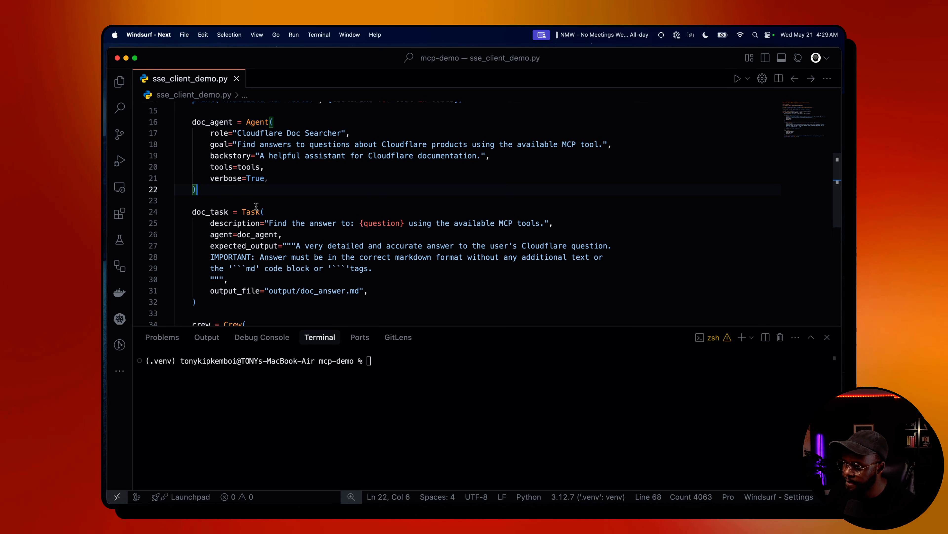
scroll("down", 3)
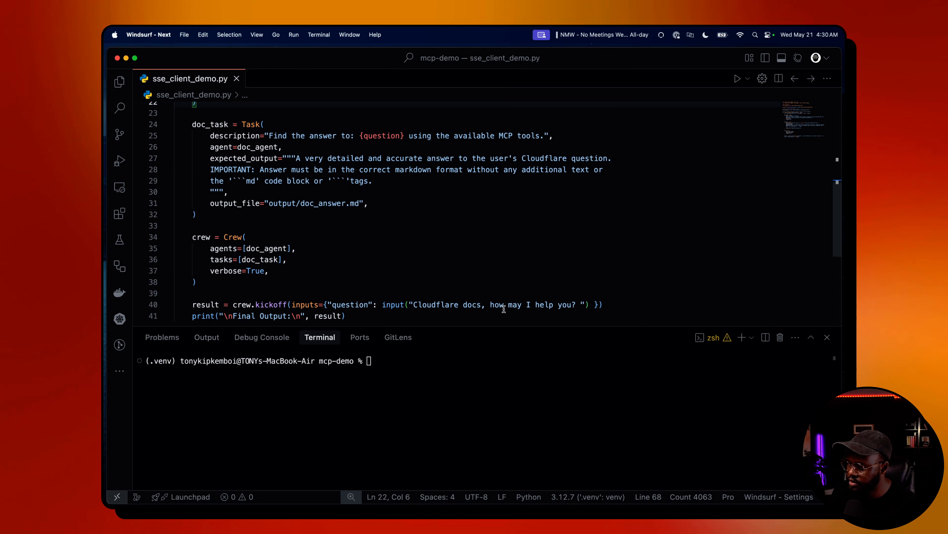
mouse_move(392, 155)
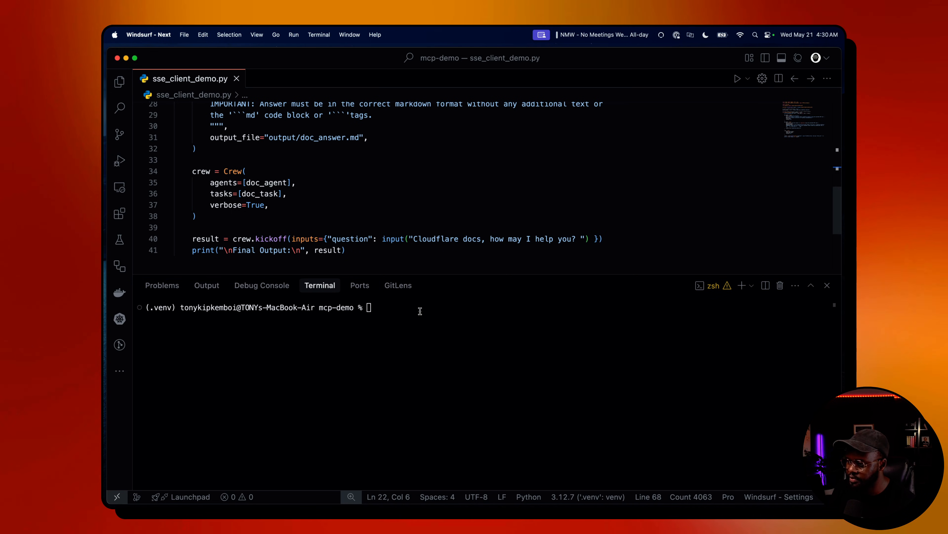
type("python3 sse_client_demo.py")
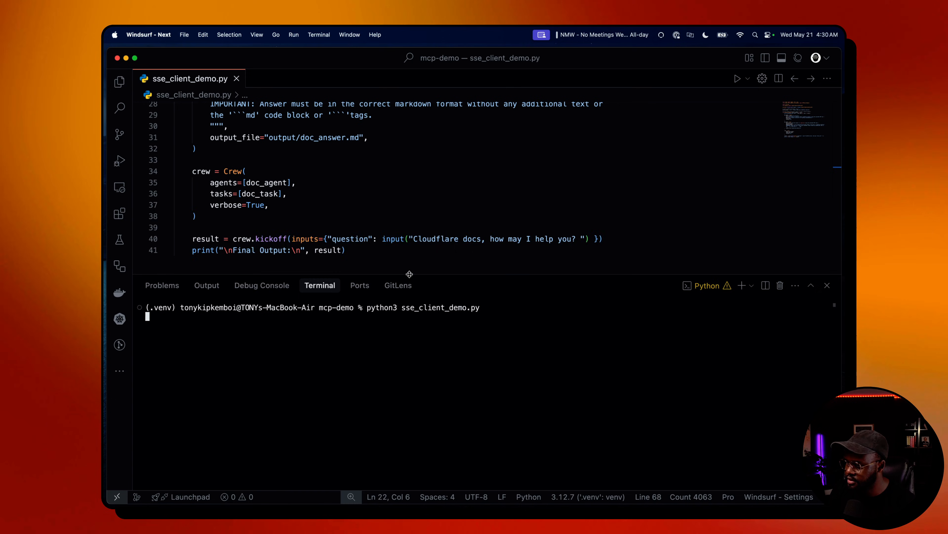
Show the Explorer and ask the docs agent how to add OAuth to a remote MCP server on Cloudflare.
left_click(119, 81)
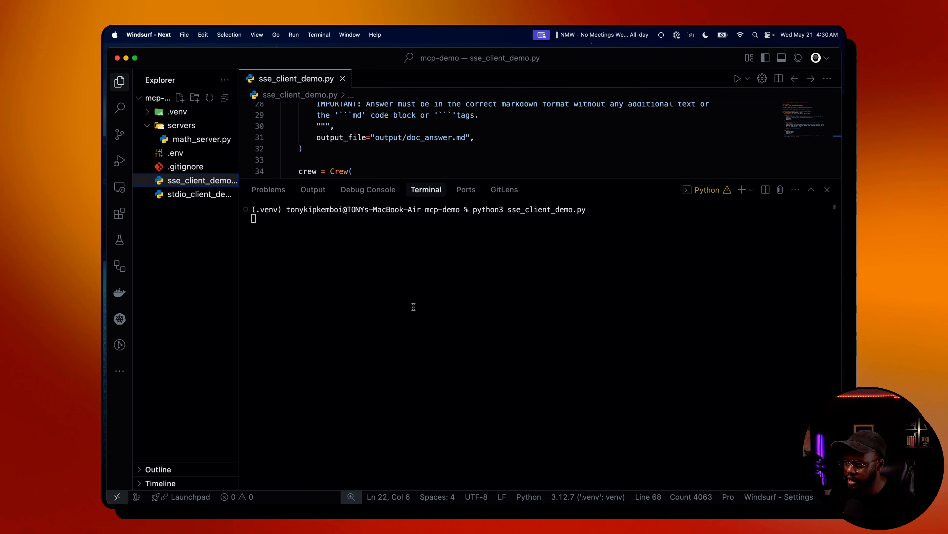
mouse_move(413, 303)
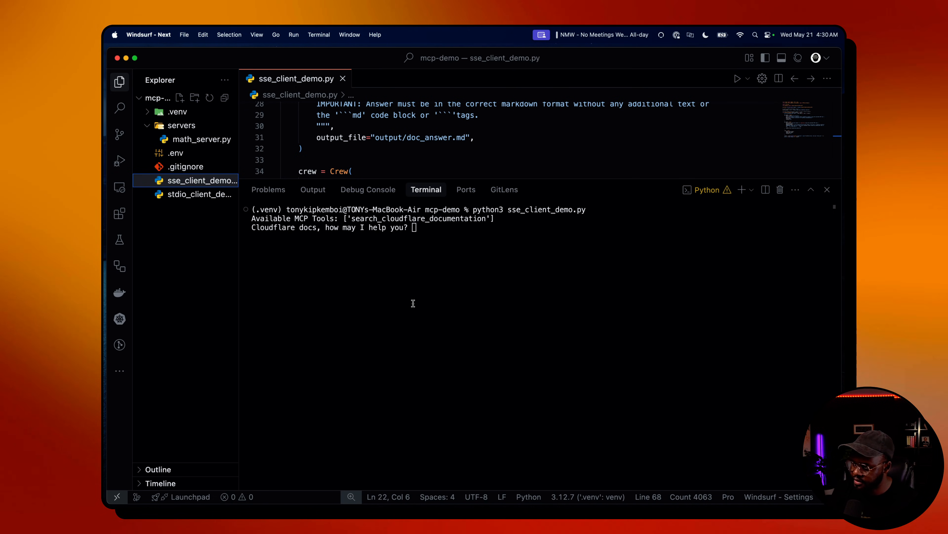
type("how to add oauth to a remote mcp")
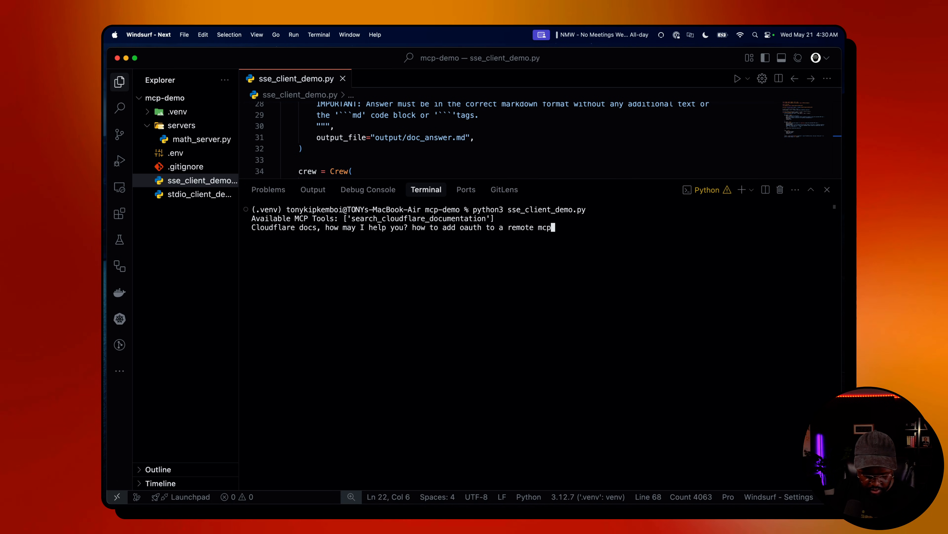
type("server on cloudflar")
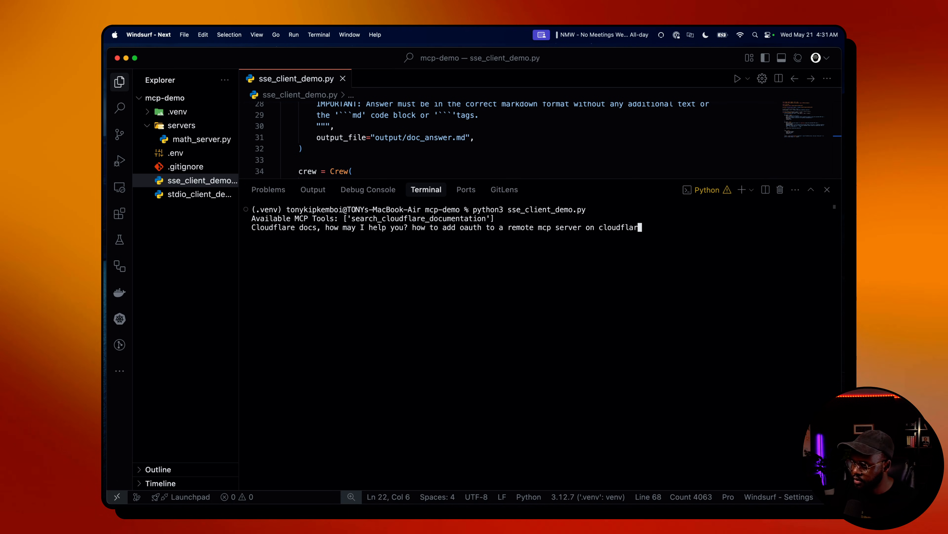
key("enter")
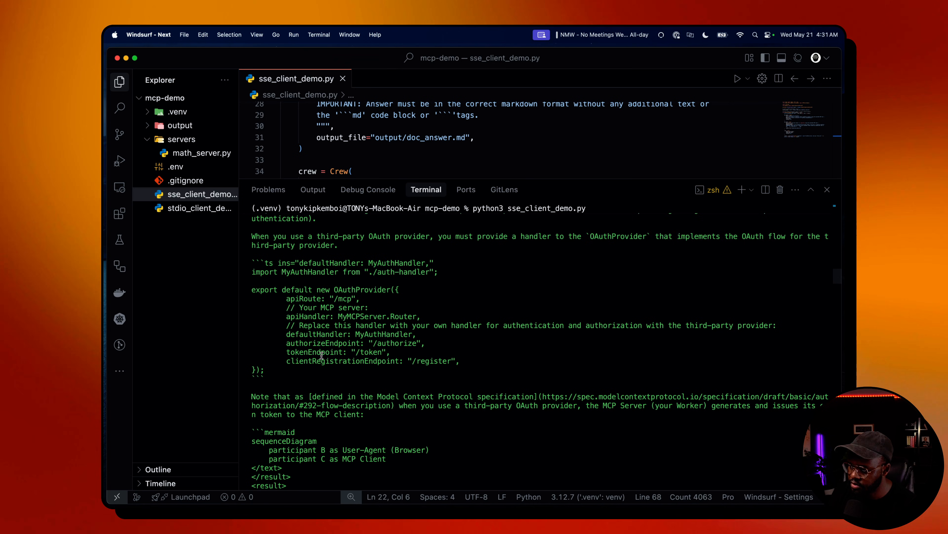
Scroll the crew output and expand the new output folder containing doc_answer.md.
scroll("down", 3)
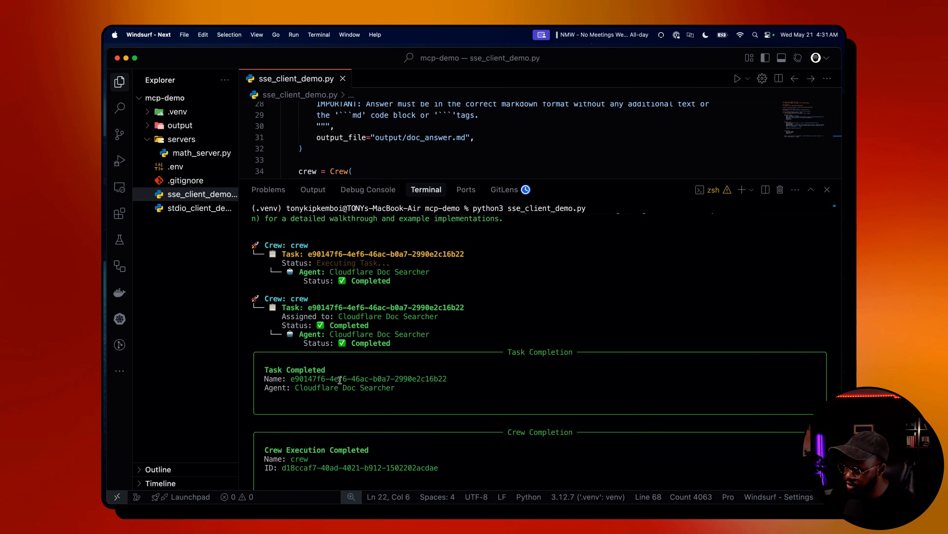
mouse_move(366, 284)
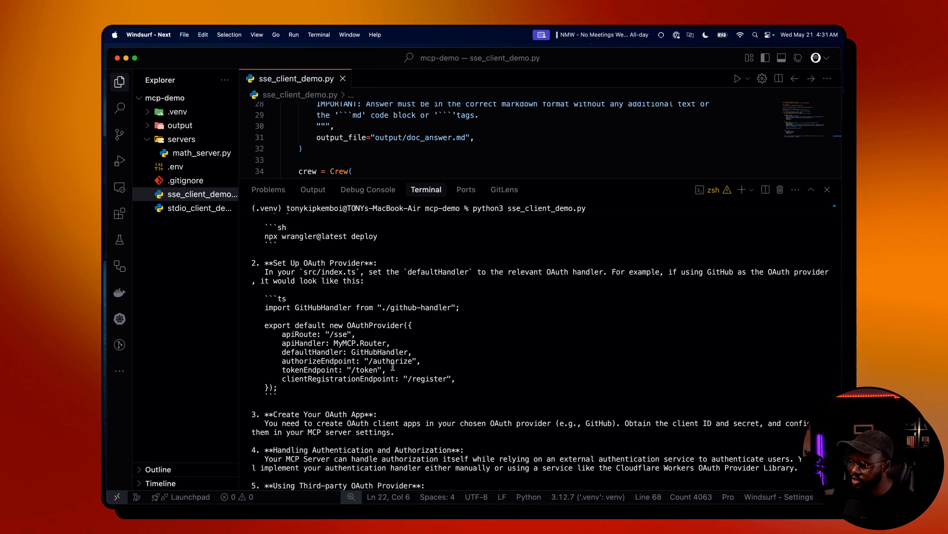
scroll("down", 3)
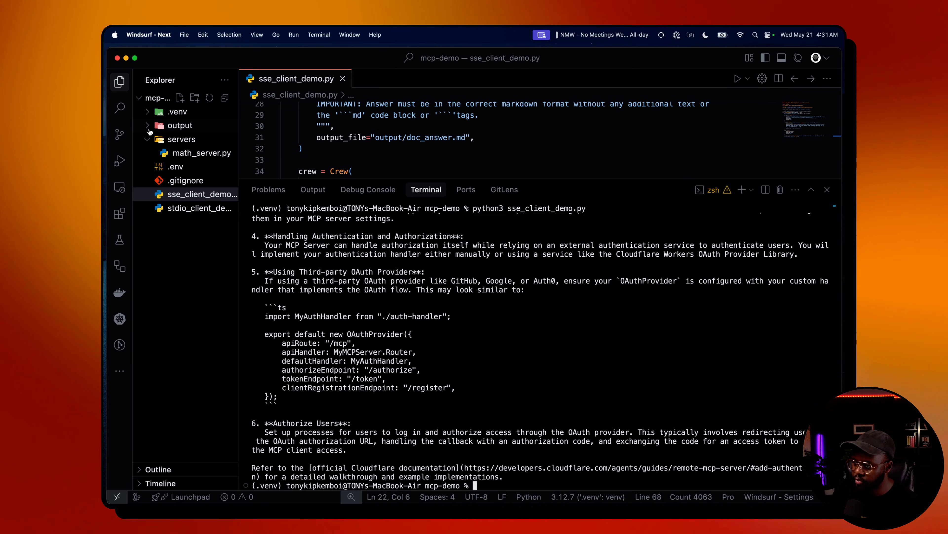
left_click(179, 125)
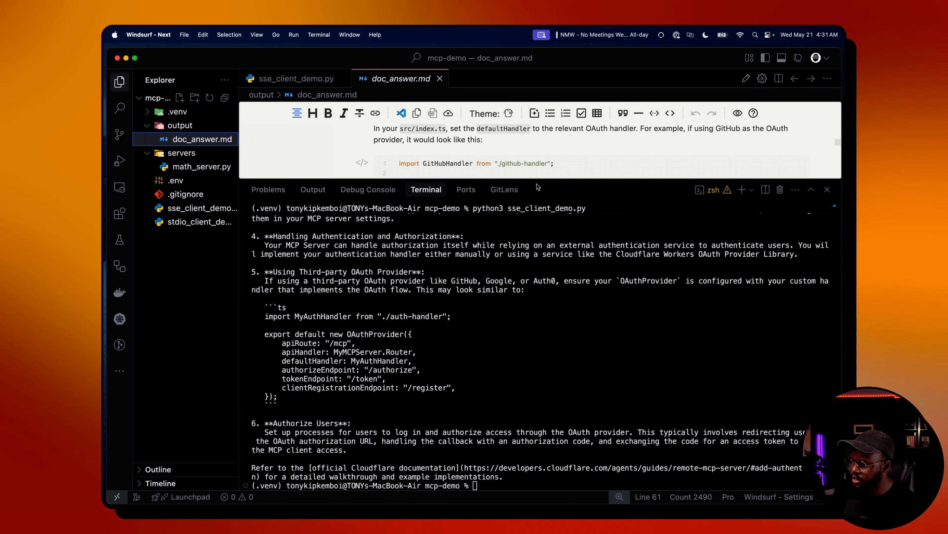
Scroll through the rendered doc_answer.md covering deployment, OAuth provider setup and authorization handling.
scroll("down", 3)
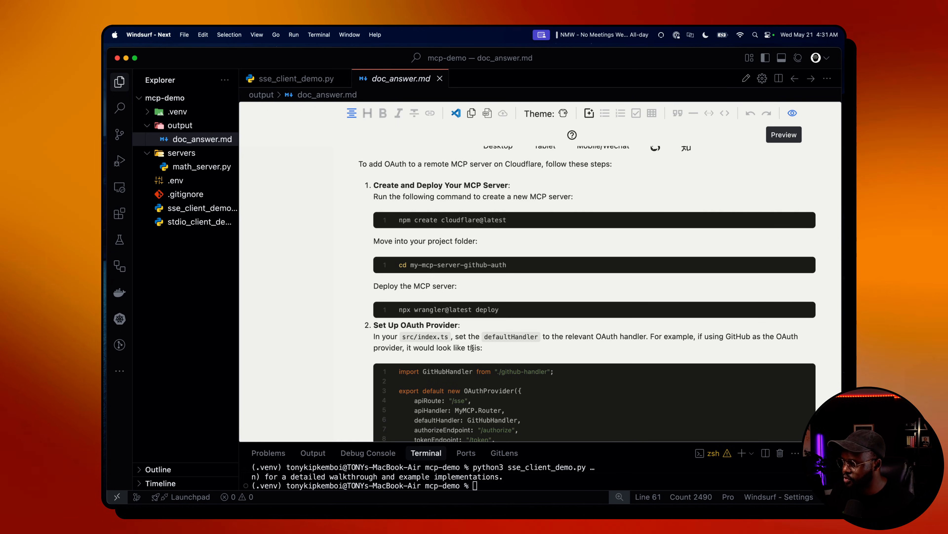
scroll("down", 3)
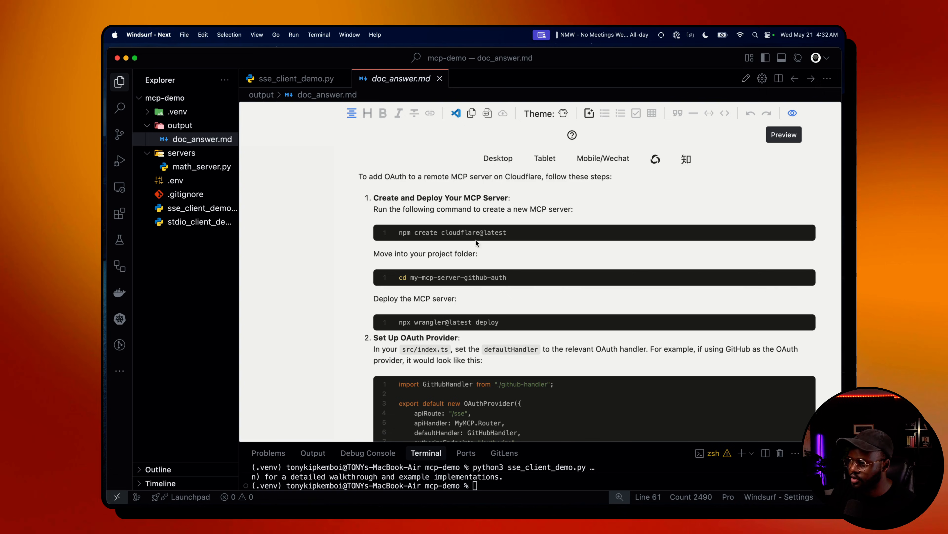
mouse_move(557, 186)
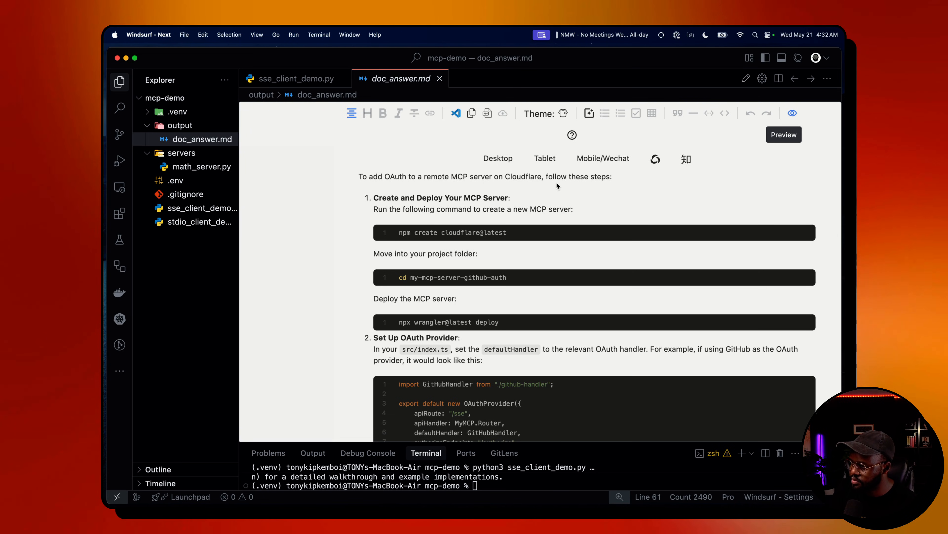
mouse_move(469, 206)
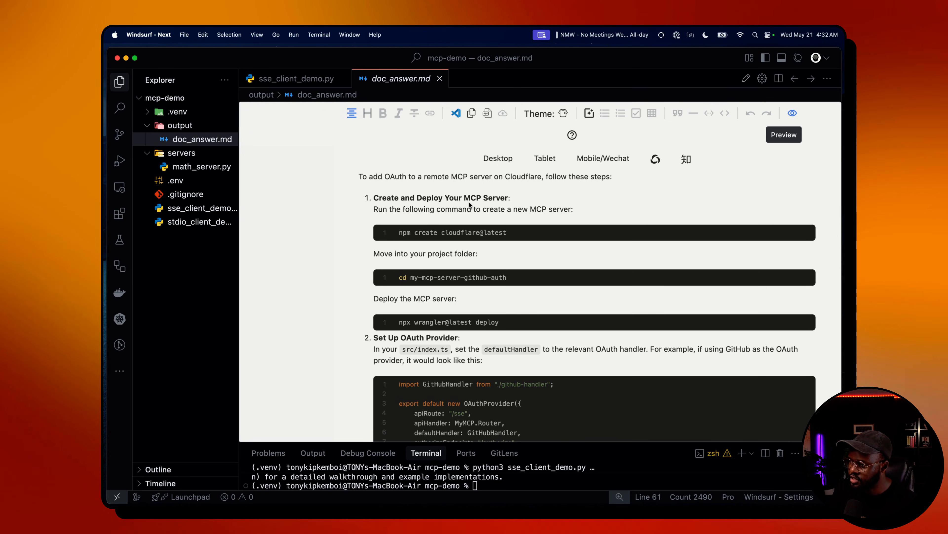
scroll("down", 3)
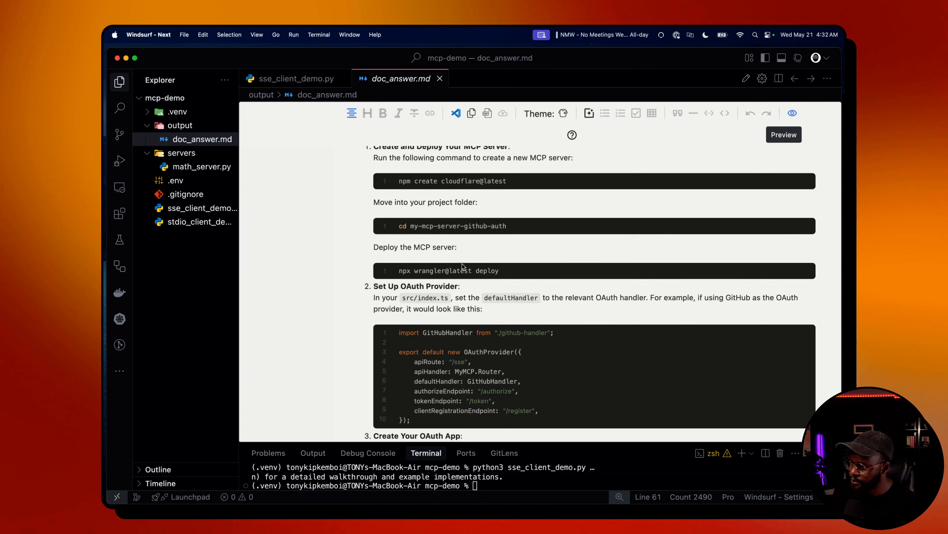
scroll("down", 3)
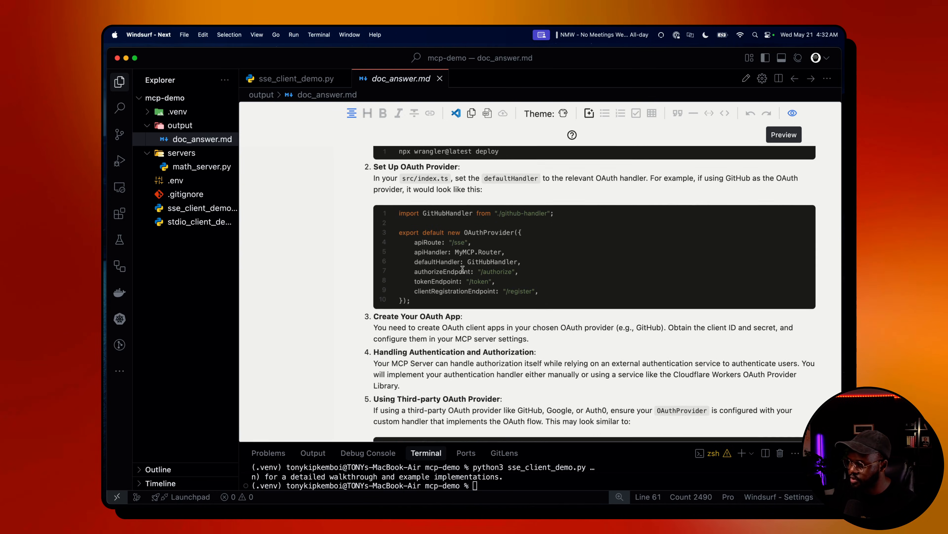